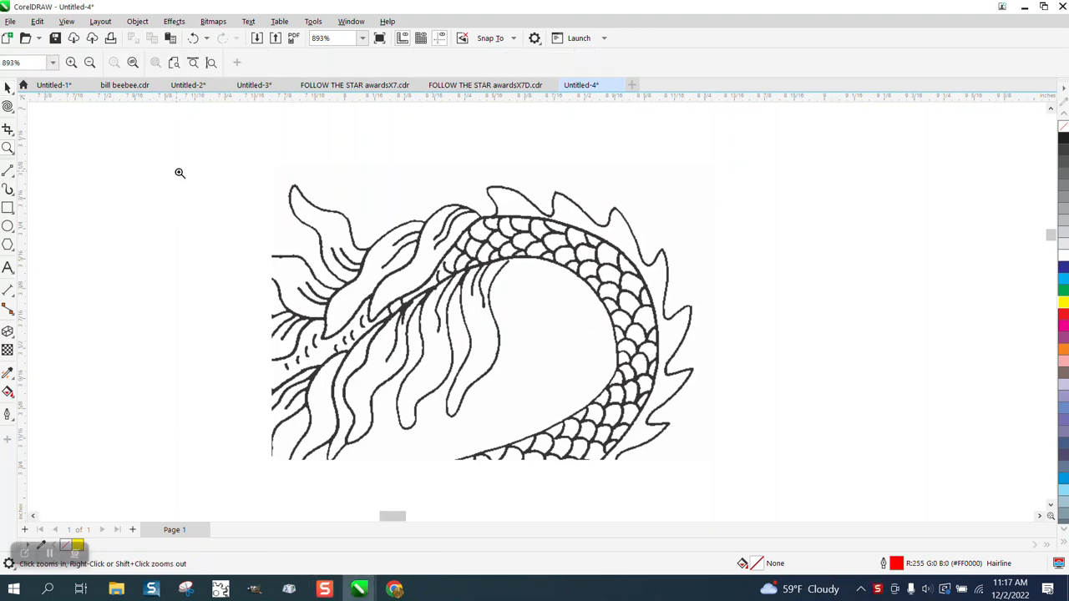
# Inspect the dragon bitmap's crest and scales up close, then return to the full view.
pyautogui.moveTo(180, 172); pyautogui.dragTo(374, 244)
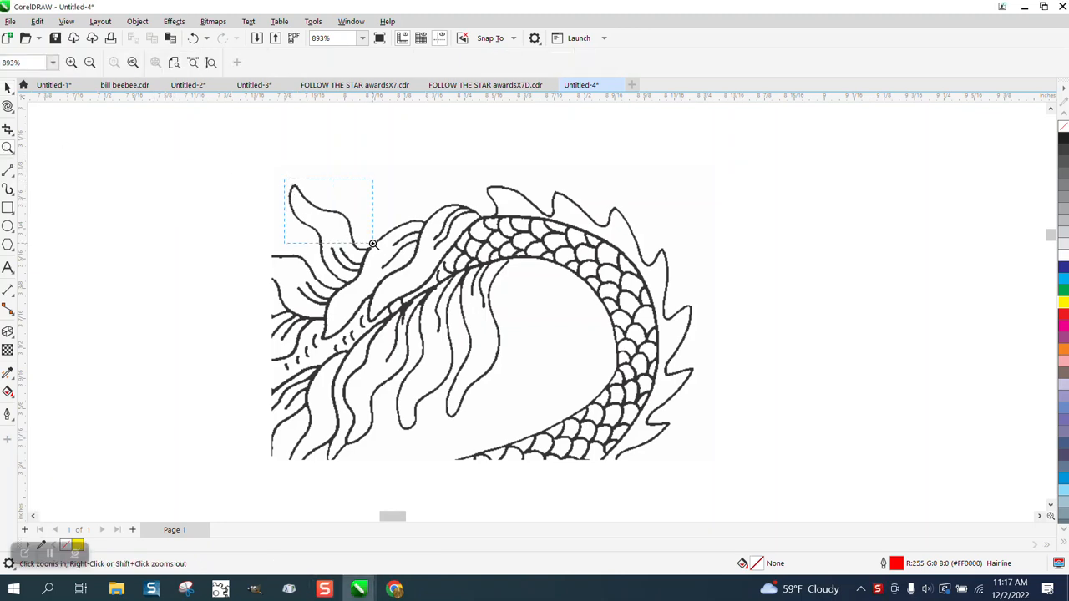
pyautogui.click(374, 244)
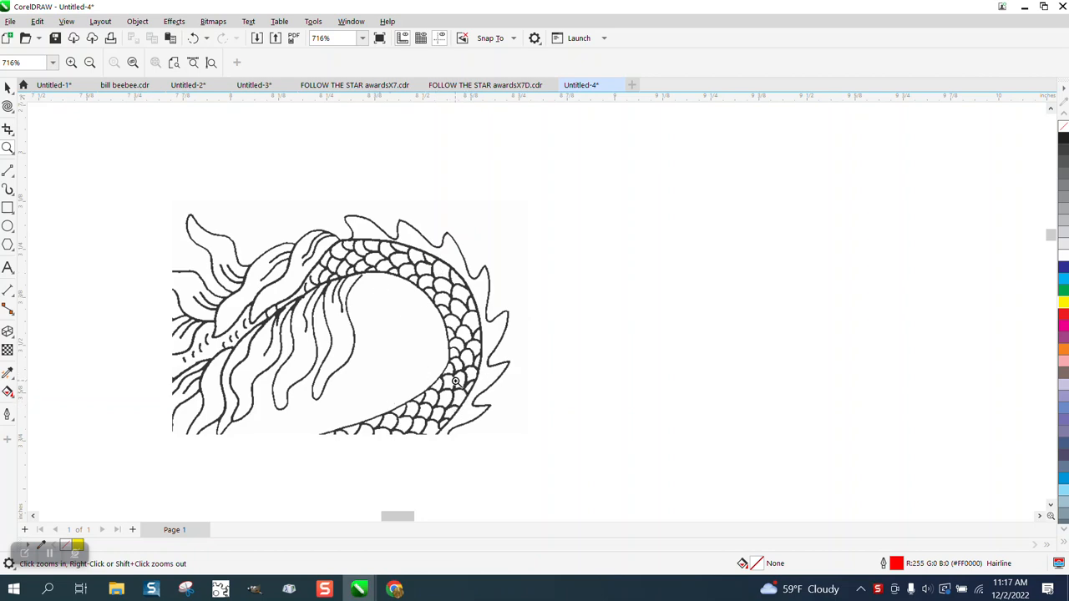
pyautogui.click(454, 381)
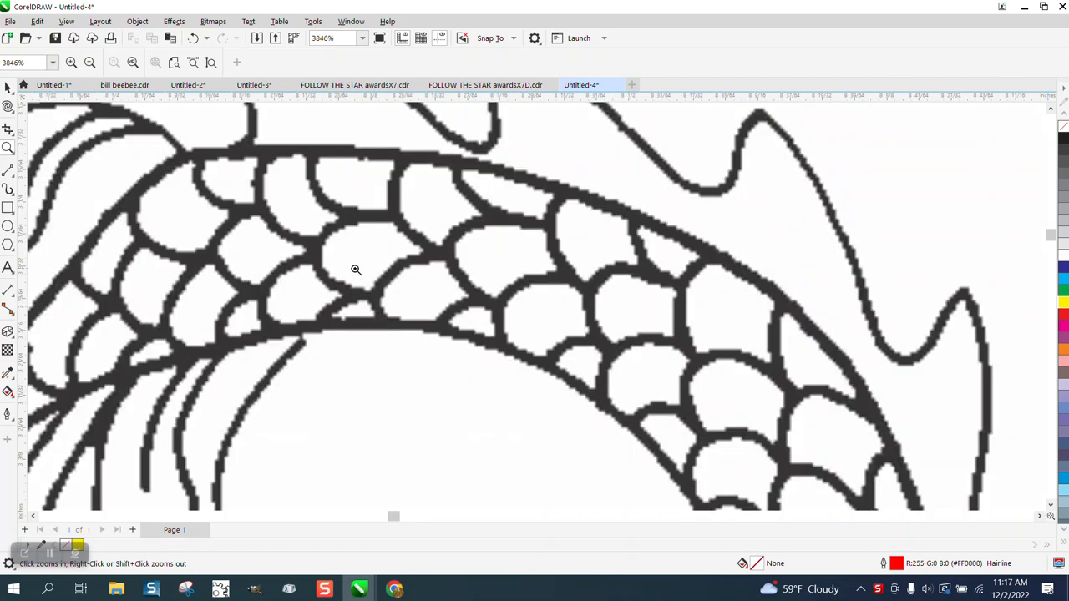
pyautogui.click(355, 269)
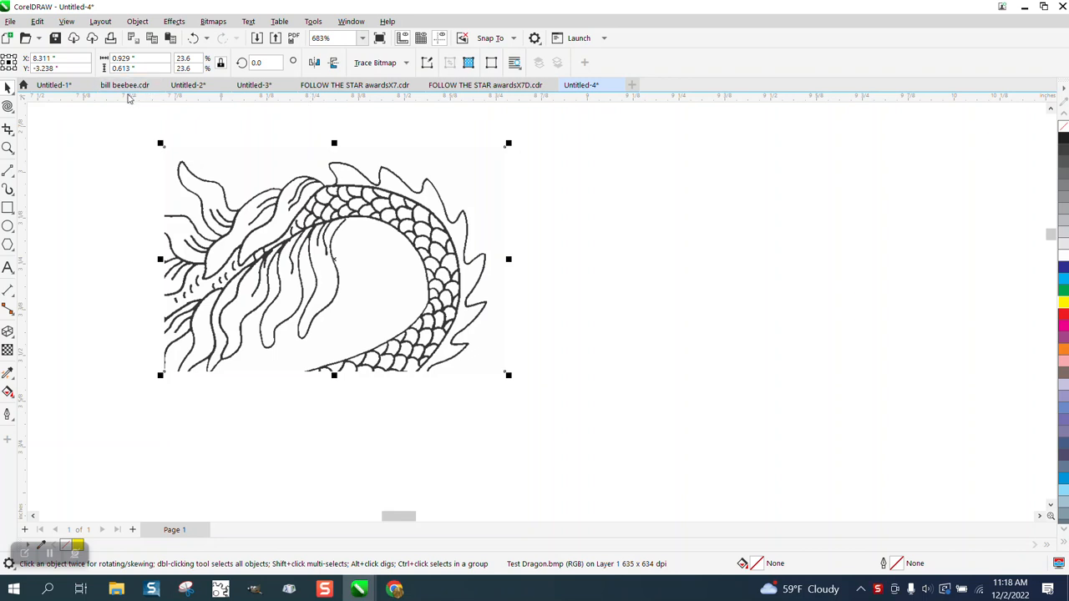
pyautogui.moveTo(331, 254)
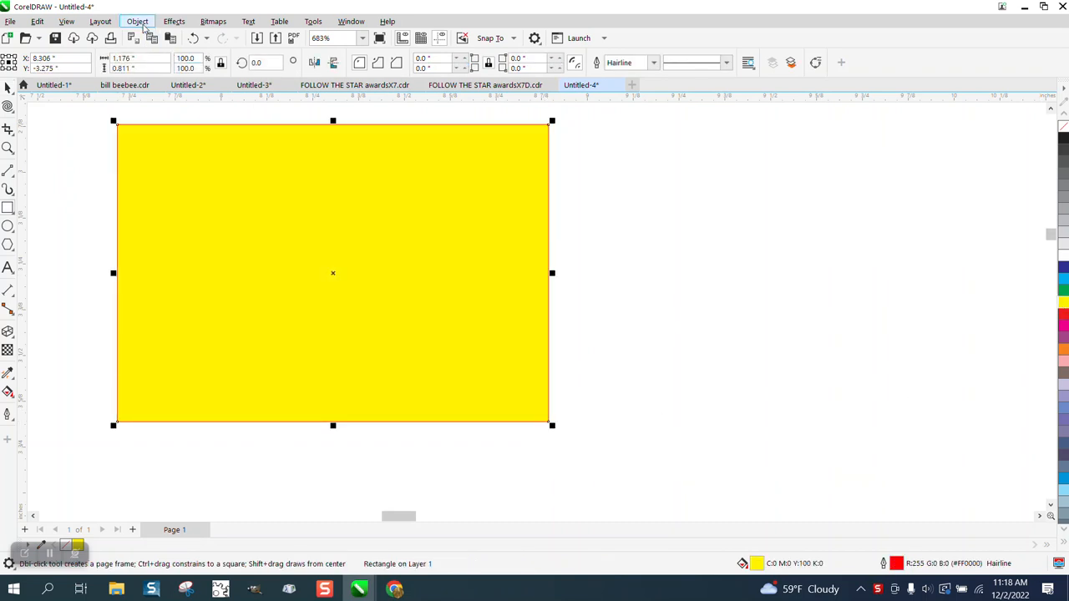
# Send the yellow rectangle to the back of the page and select the dragon bitmap.
pyautogui.click(137, 20)
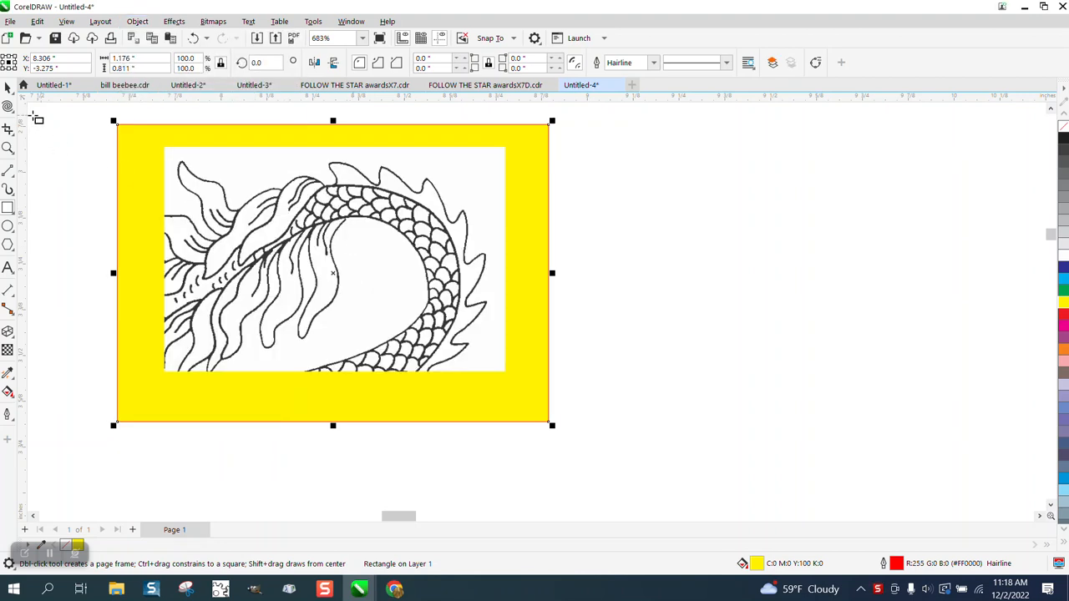
pyautogui.click(332, 259)
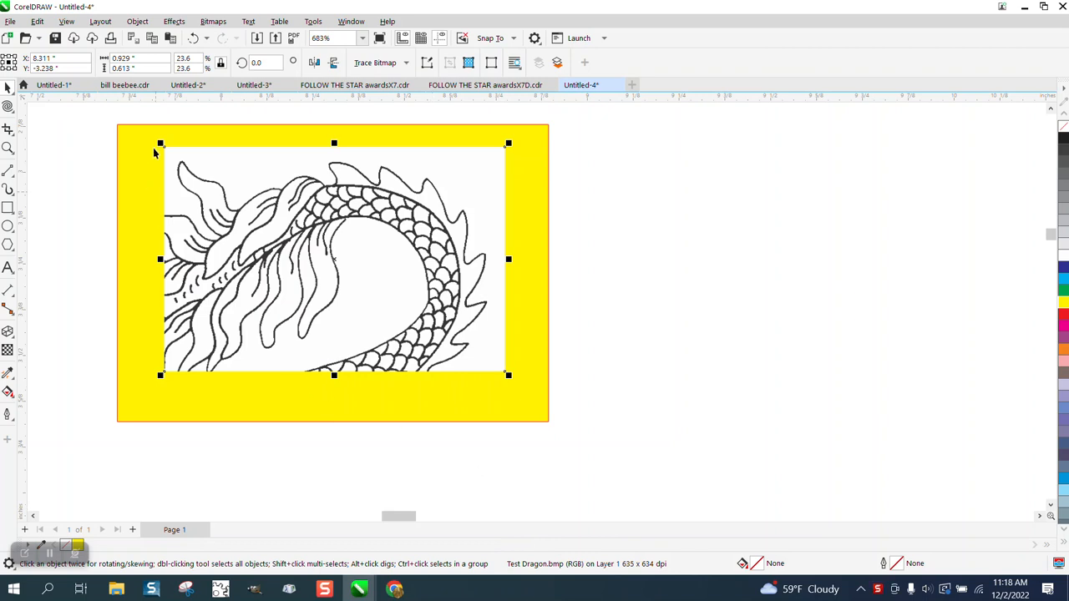
pyautogui.moveTo(326, 168)
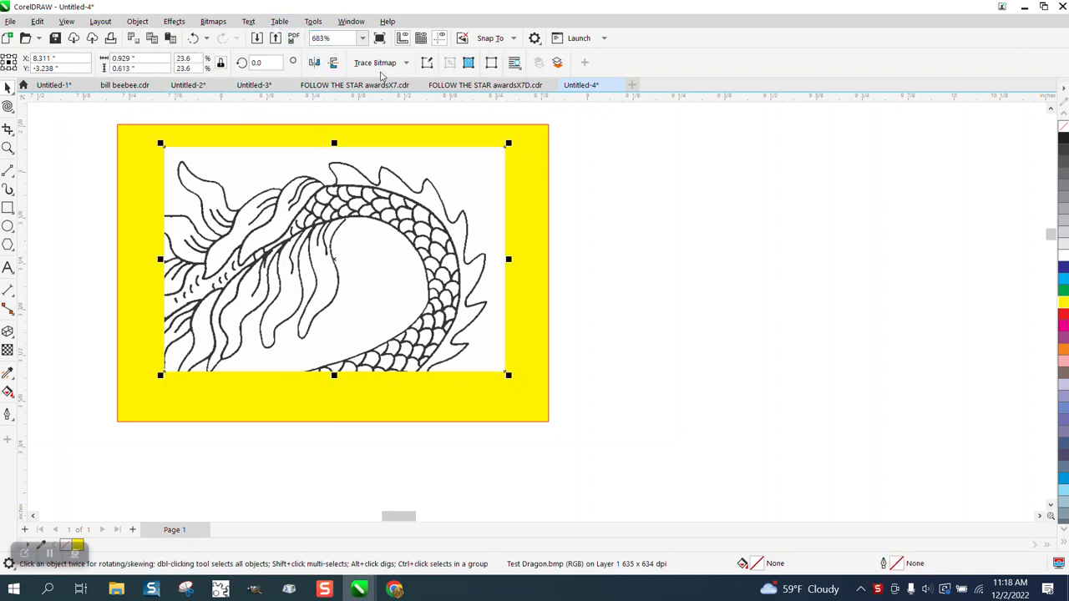
# Trace the dragon bitmap as Outline Trace > Clipart, producing a group of 103 vector objects.
pyautogui.click(374, 61)
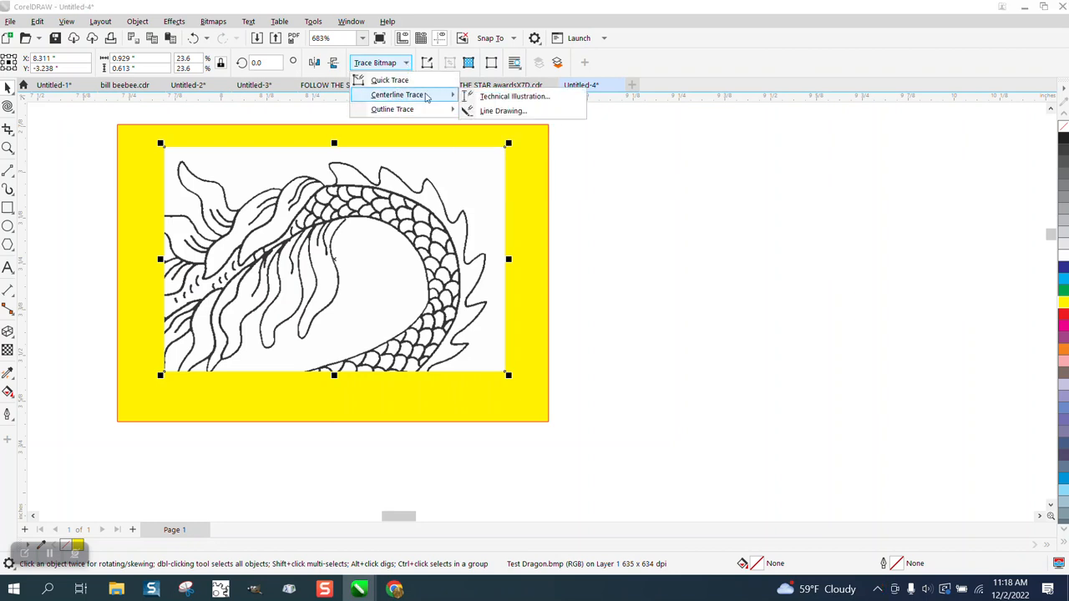
pyautogui.moveTo(391, 111)
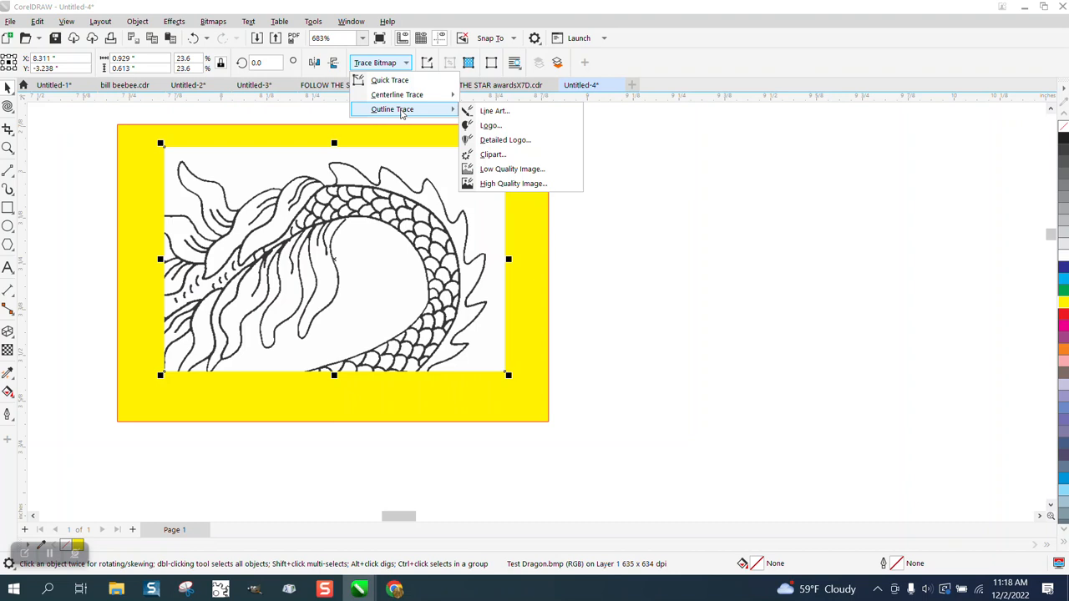
pyautogui.moveTo(492, 154)
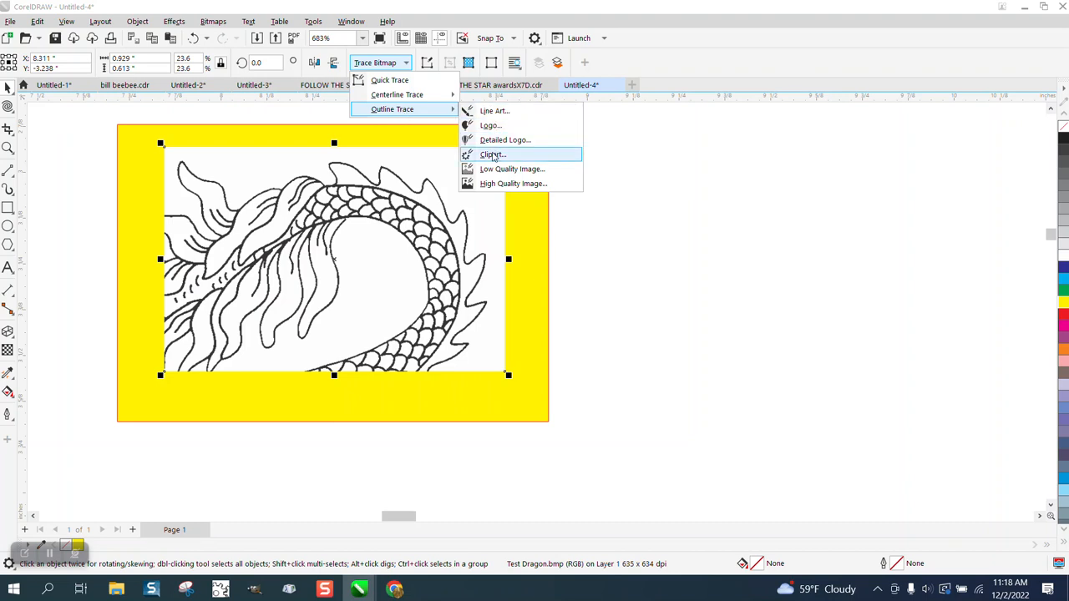
pyautogui.click(492, 153)
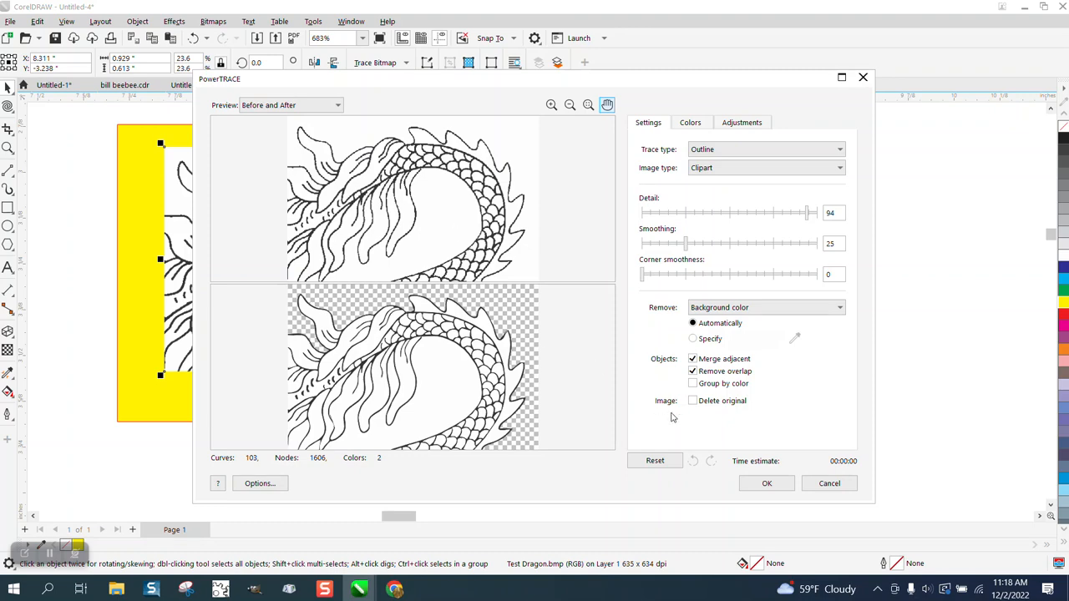
pyautogui.click(765, 483)
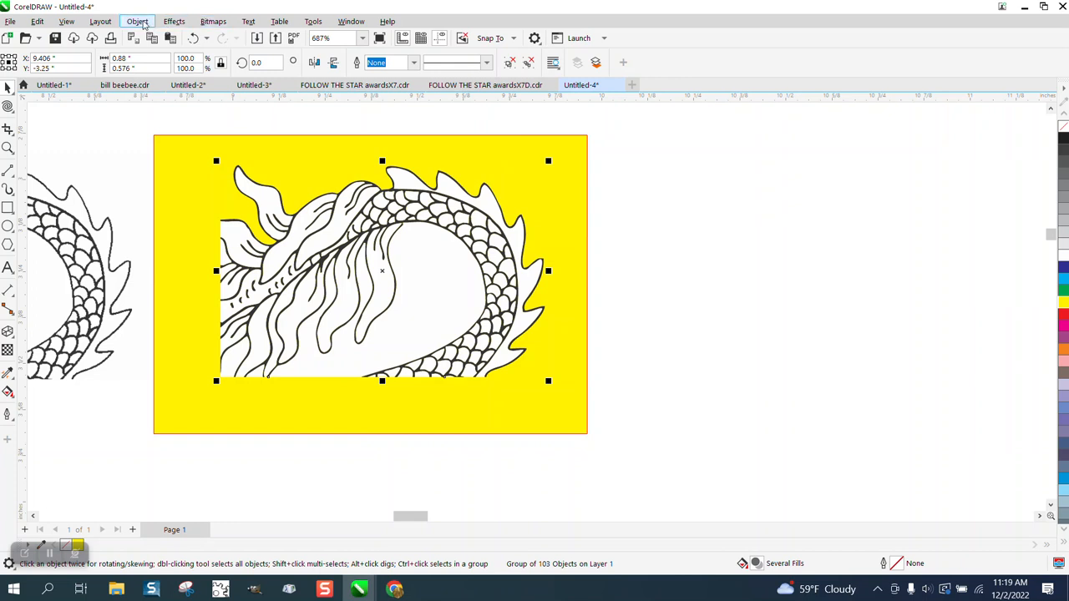
# Ungroup the traced result and isolate the dragon's main outline curve from the small marks.
pyautogui.click(137, 20)
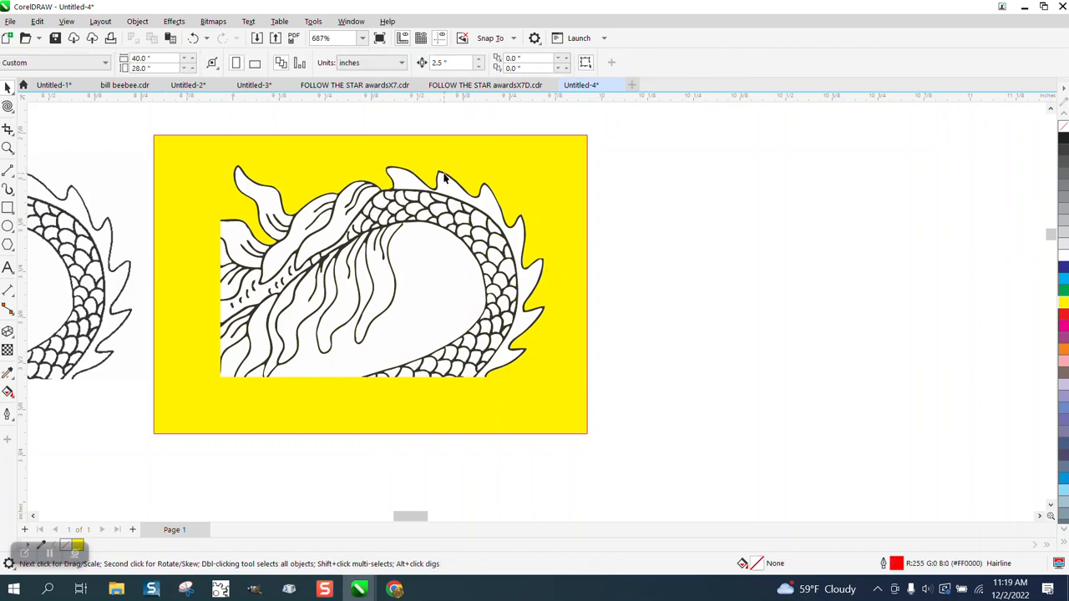
pyautogui.moveTo(383, 196)
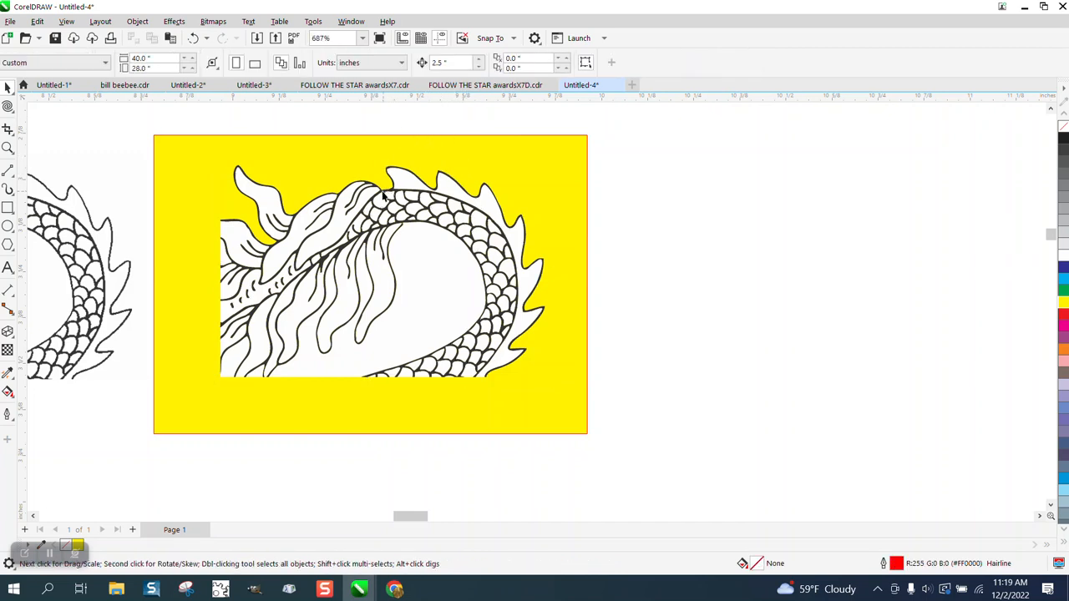
pyautogui.click(381, 192)
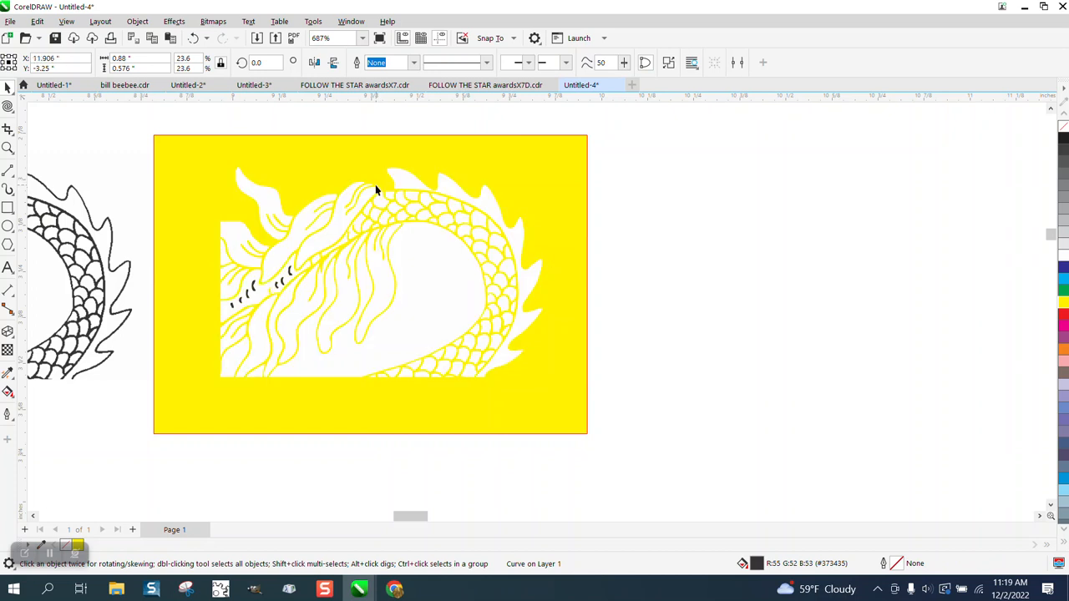
pyautogui.scroll(-3)
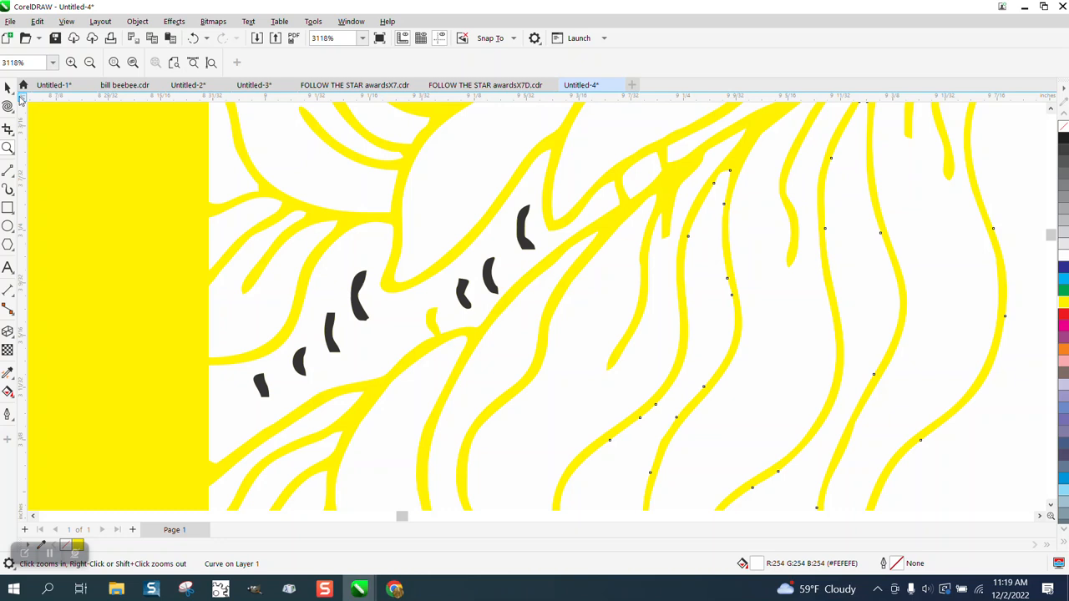
pyautogui.click(8, 106)
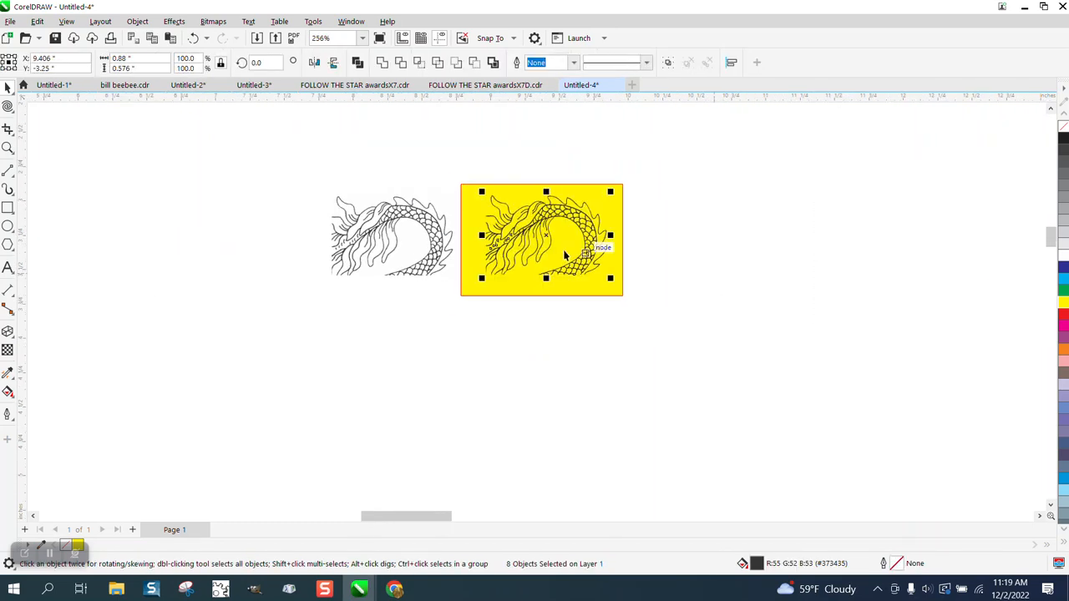
# Zoom in on the traced dragon's head where the outline segments join.
pyautogui.click(8, 147)
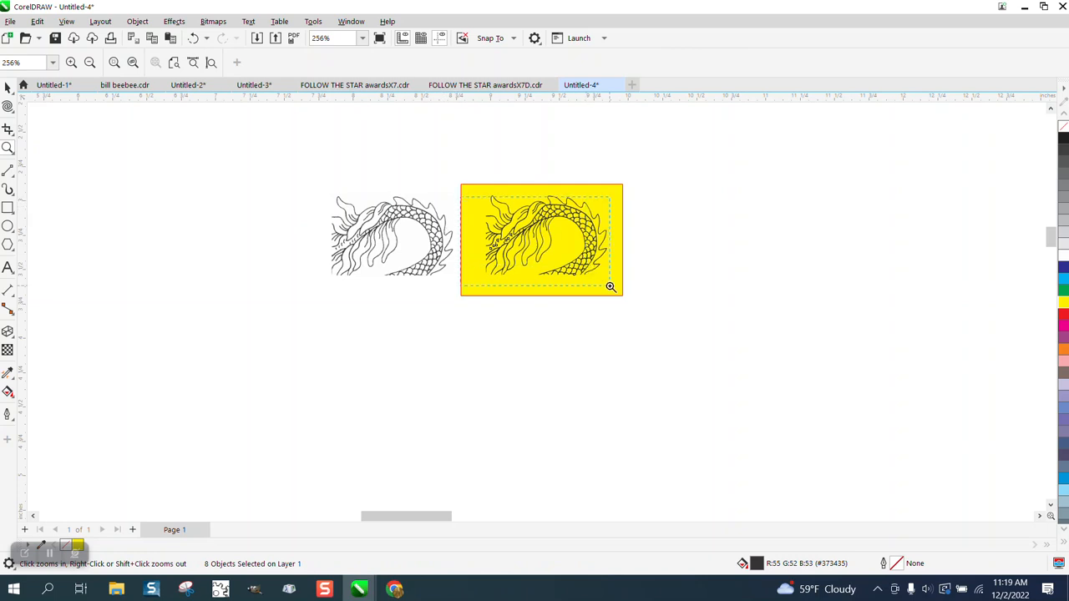
pyautogui.click(610, 287)
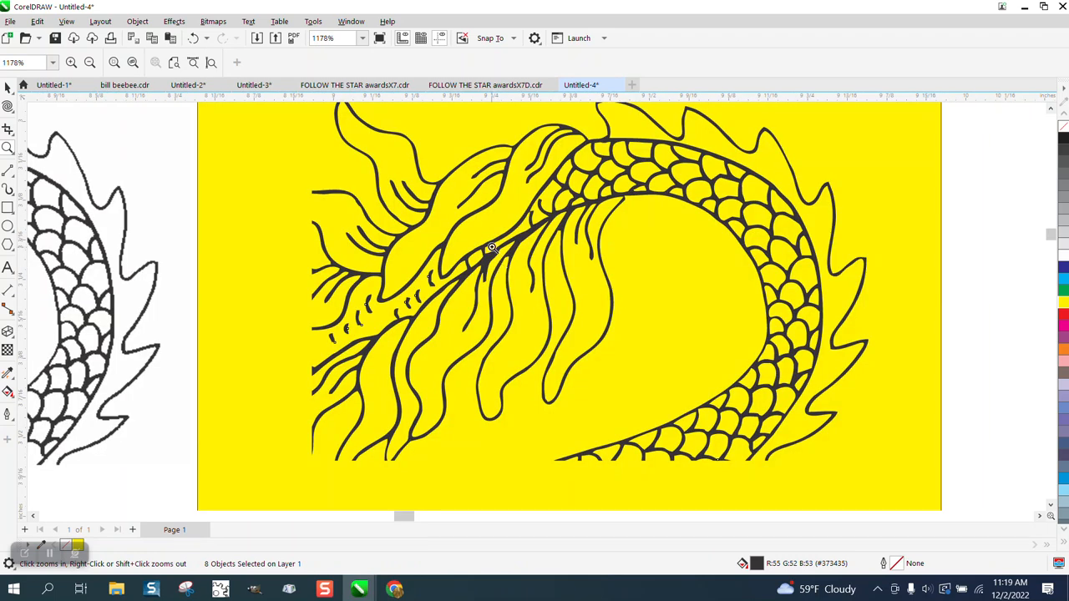
pyautogui.click(491, 247)
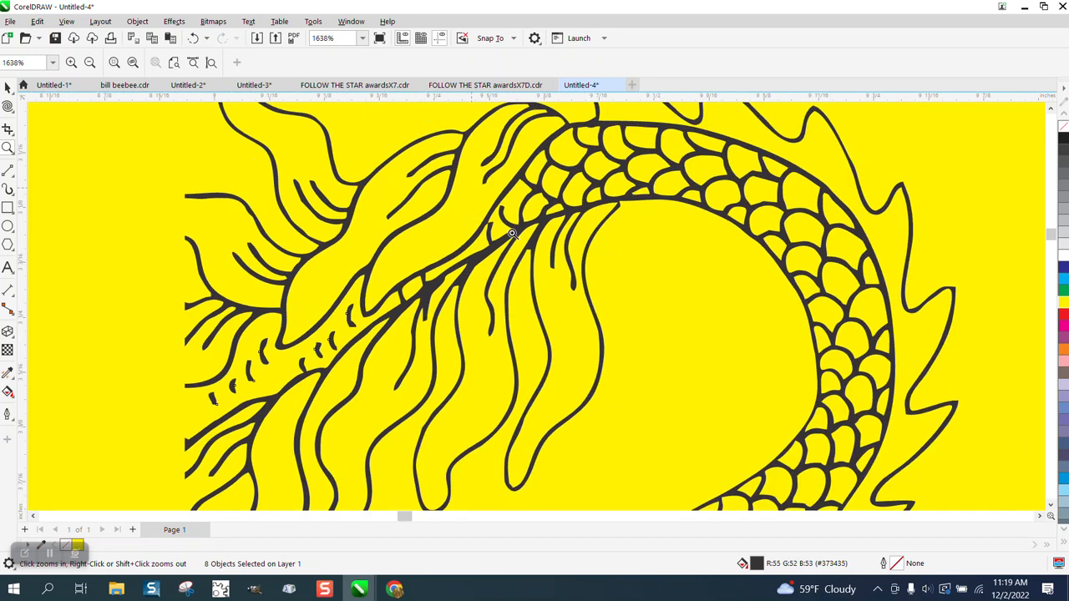
pyautogui.click(511, 234)
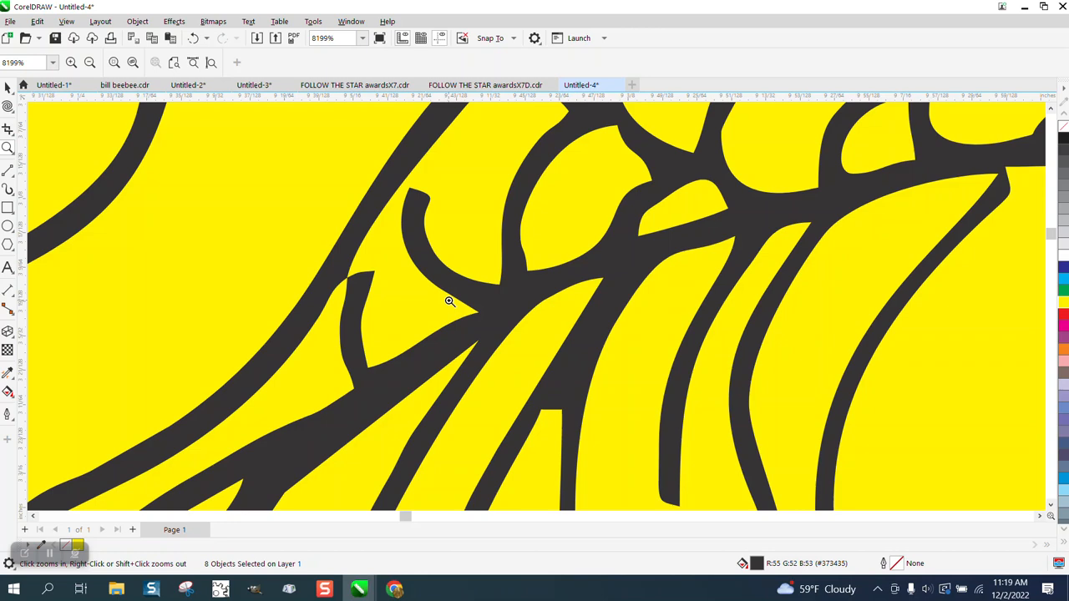
pyautogui.rightClick(449, 301)
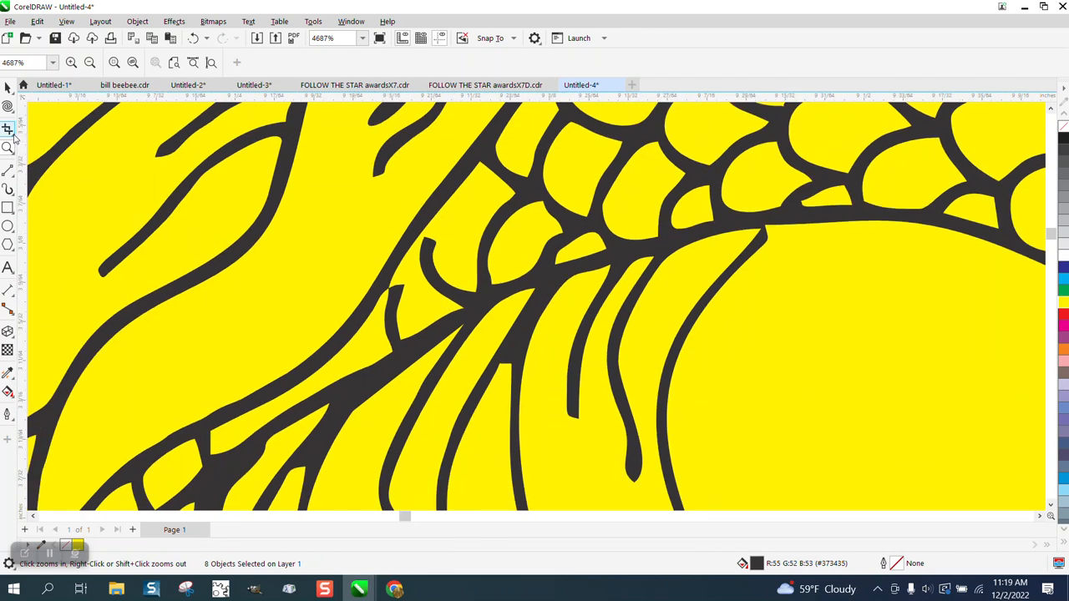
# Choose the Smooth tool from the Shape tool flyout for the traced outlines.
pyautogui.click(6, 107)
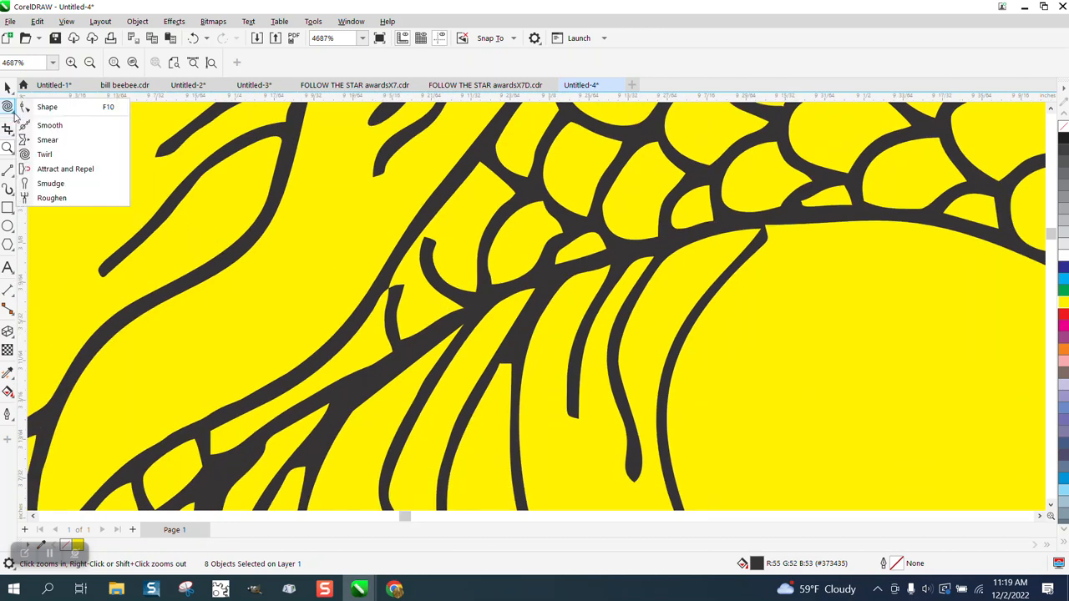
pyautogui.click(46, 107)
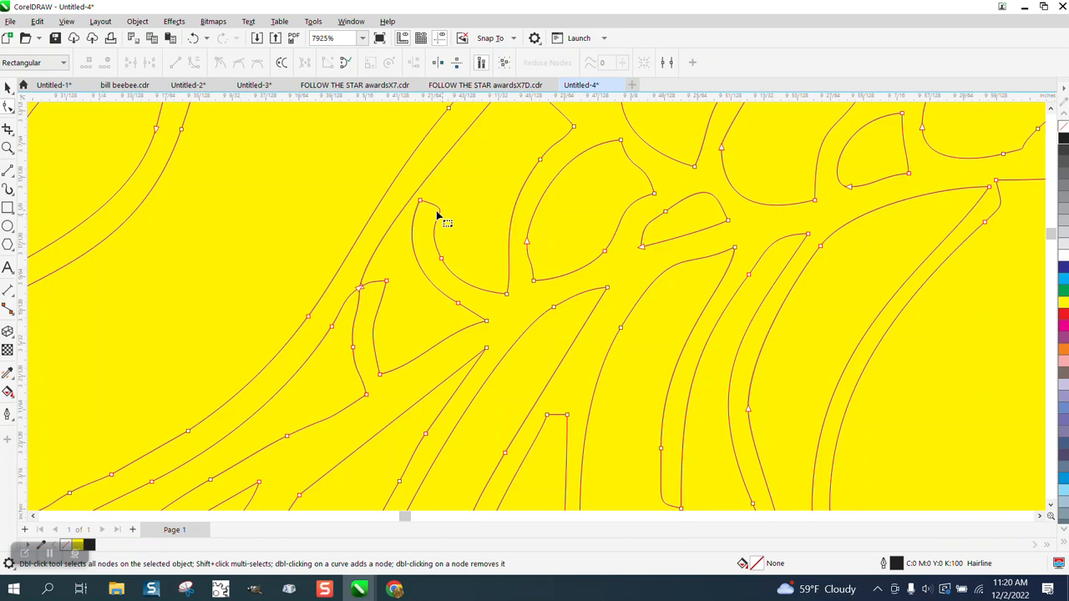
# Select the node at the narrow pointed tip and zoom far in on the two crossing outline edges.
pyautogui.click(441, 216)
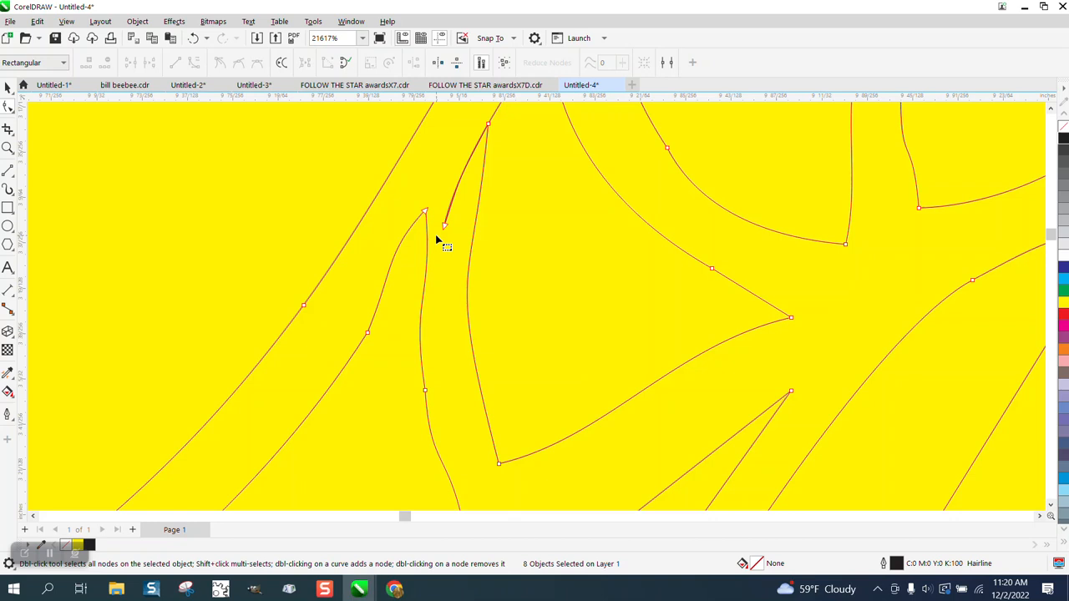
pyautogui.click(9, 147)
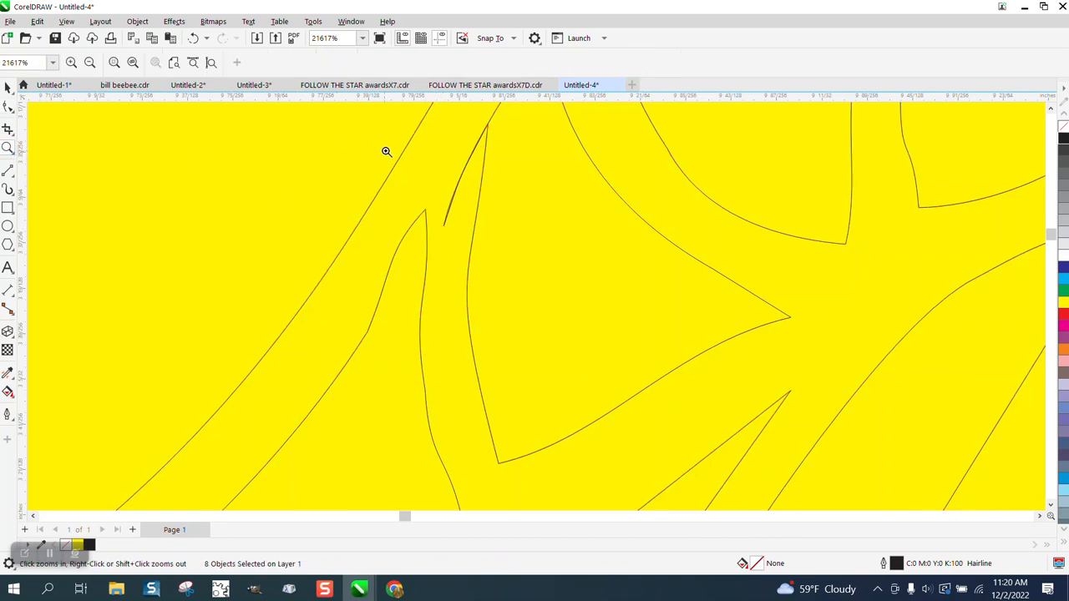
pyautogui.click(192, 37)
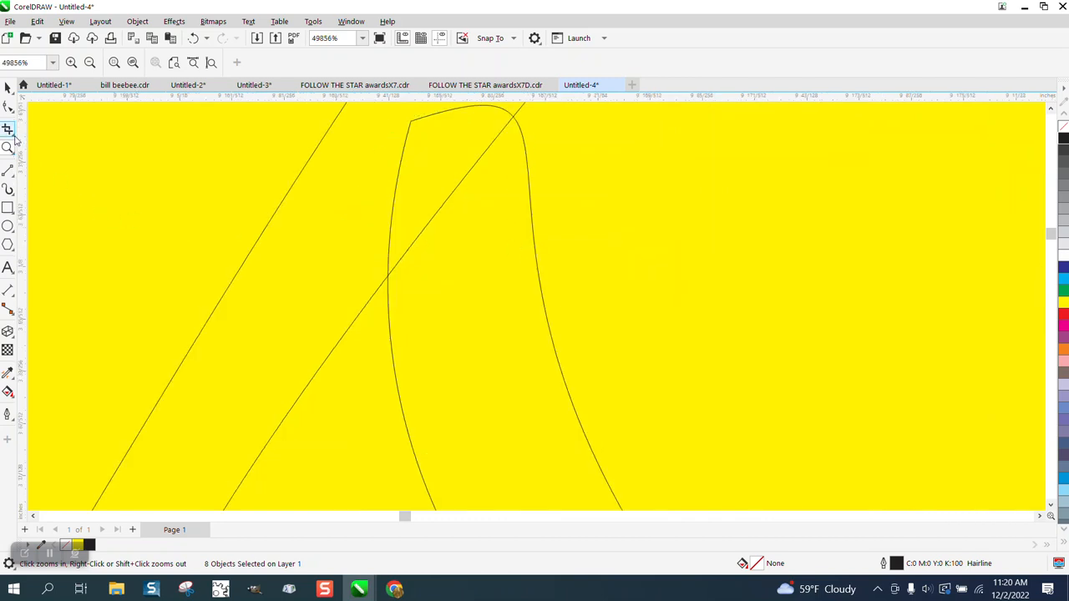
# Remove the small crossing loop with Virtual Segment Delete, leaving a clean corner.
pyautogui.click(8, 131)
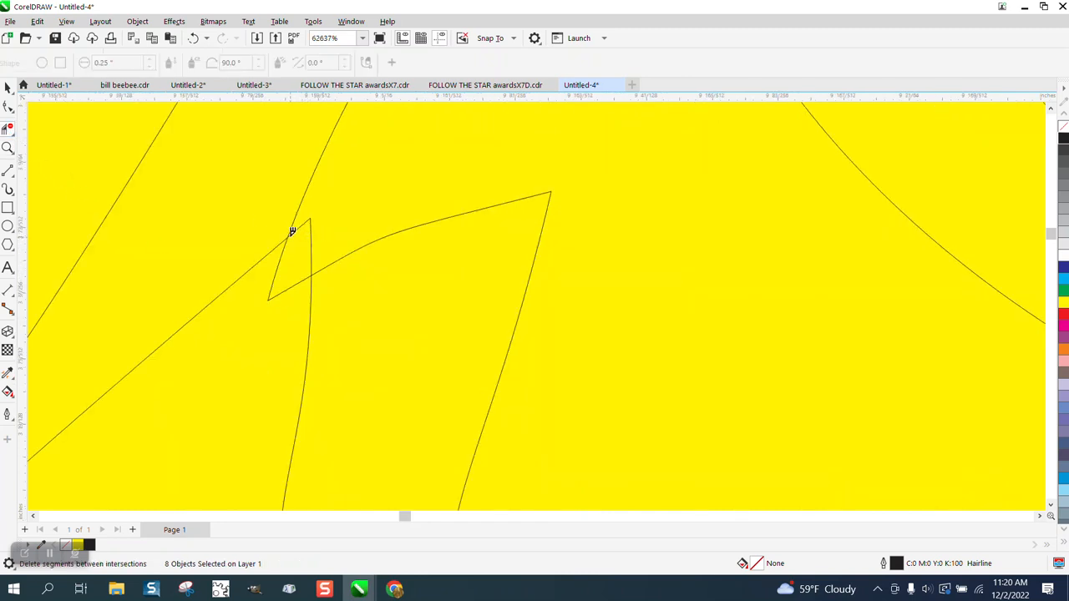
pyautogui.click(293, 230)
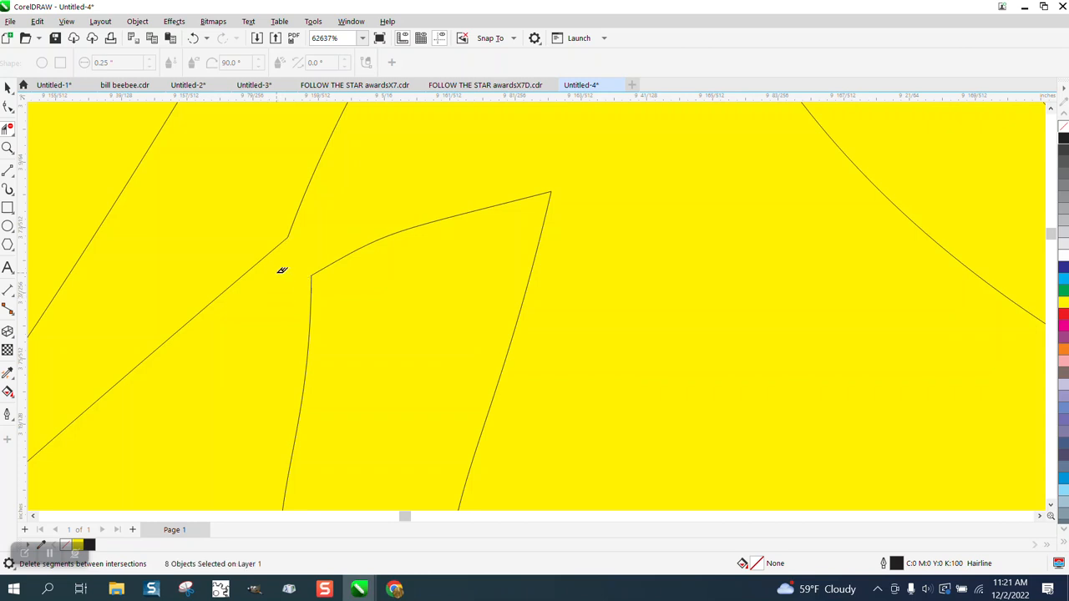
pyautogui.scroll(-3)
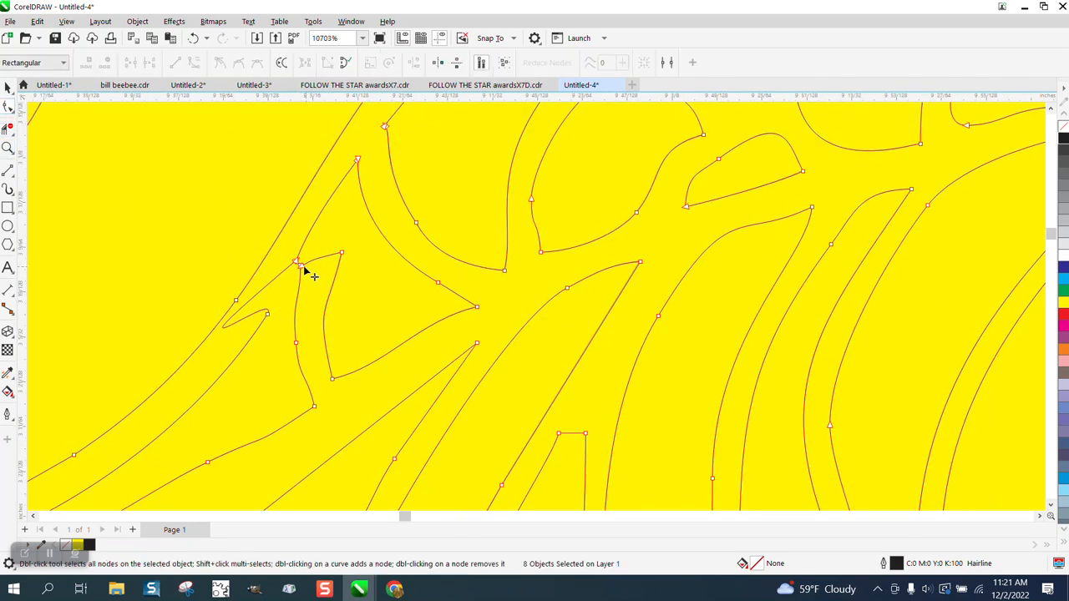
# Nudge the pointed tip node to reshape the spike, then back the view out.
pyautogui.moveTo(298, 264); pyautogui.dragTo(327, 239)
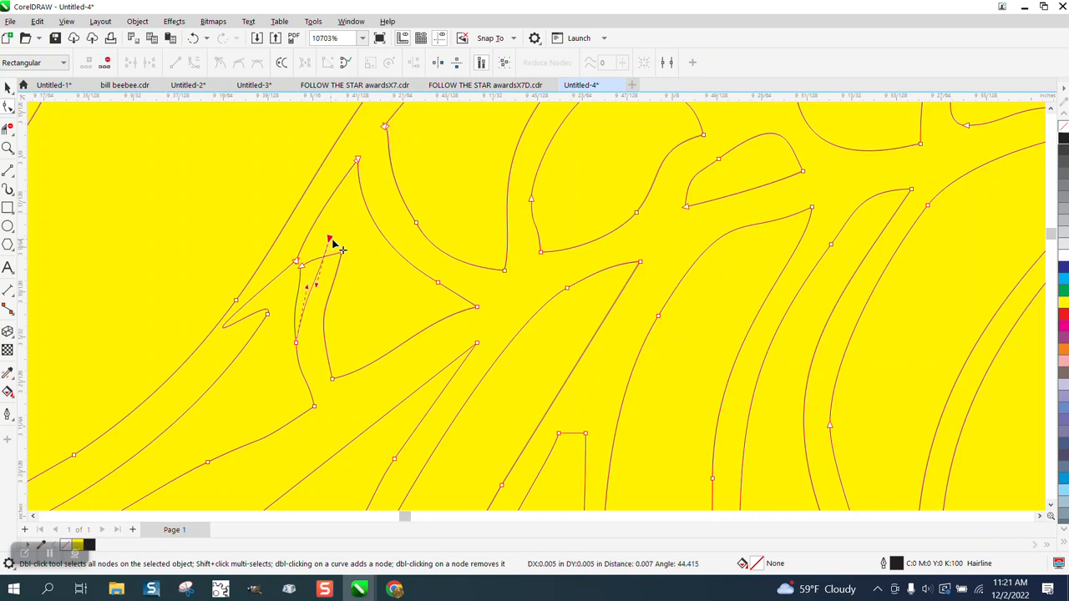
pyautogui.click(193, 37)
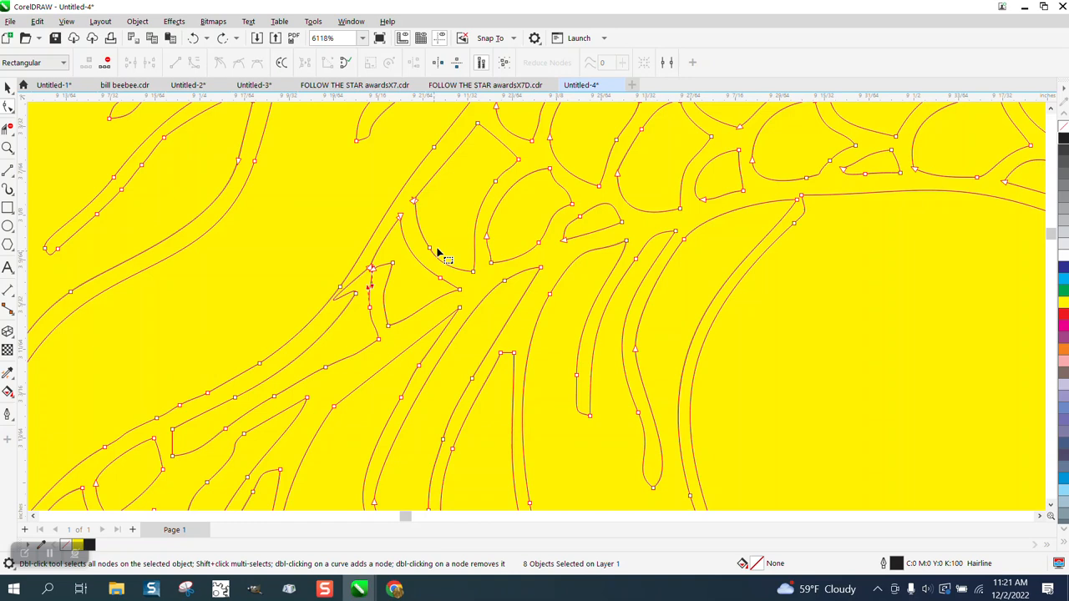
pyautogui.scroll(-3)
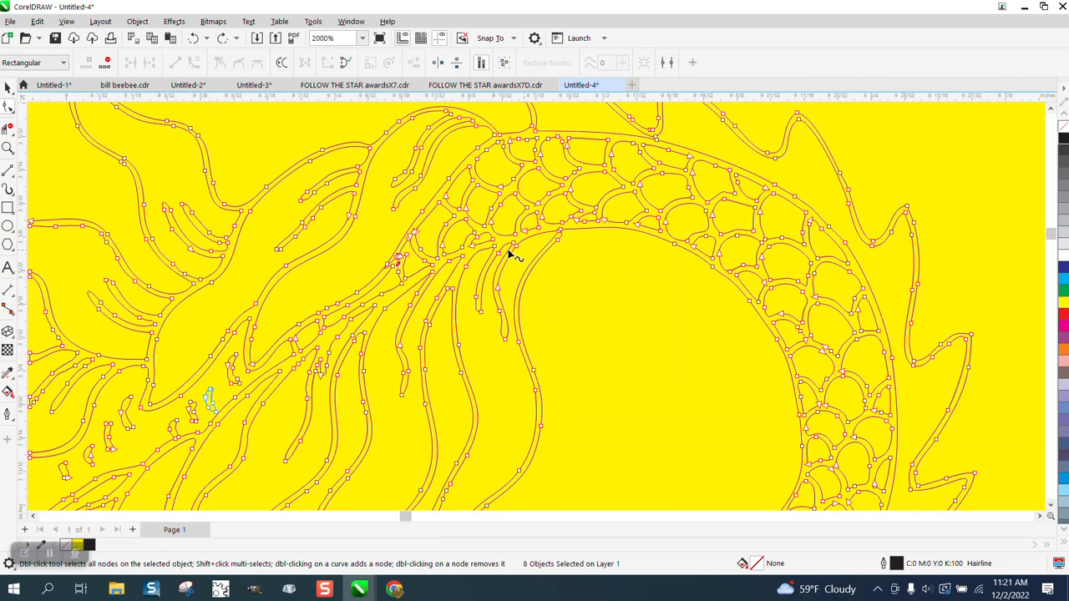
pyautogui.scroll(-3)
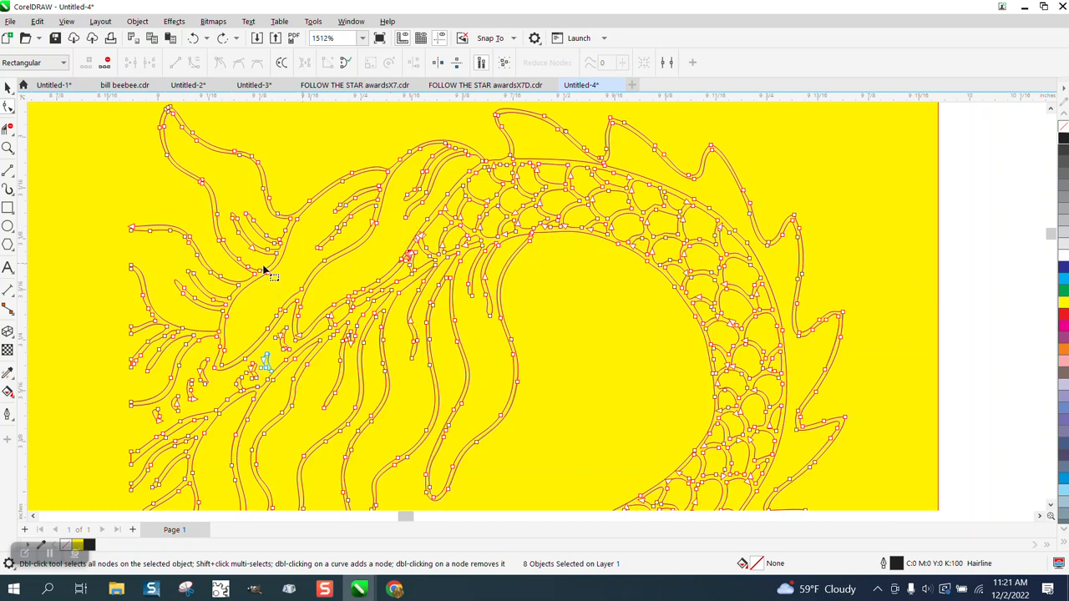
pyautogui.moveTo(6, 154)
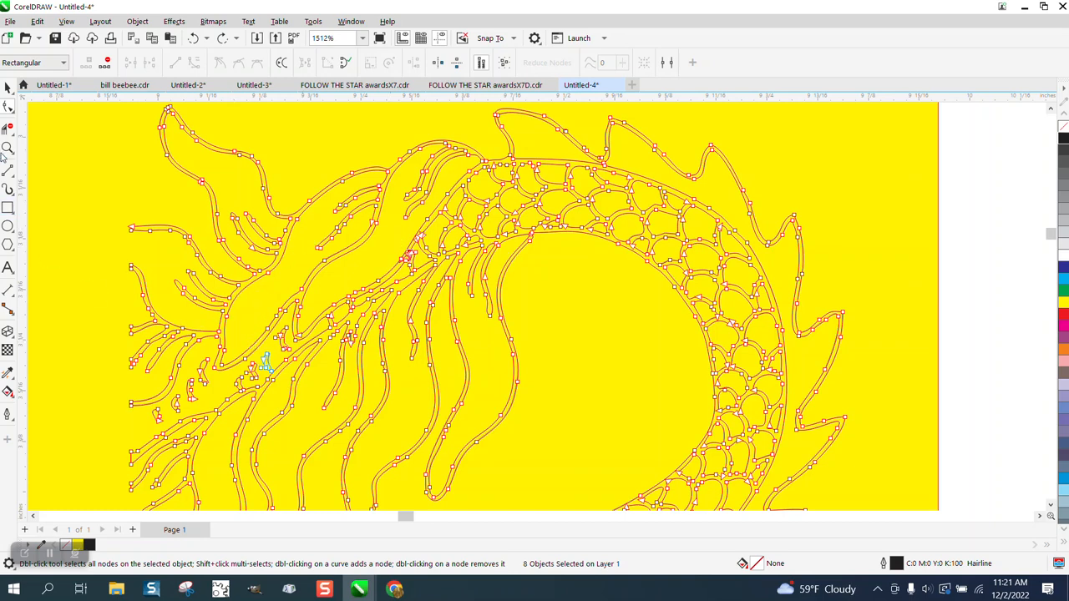
# Zoom to a small traced fragment and drag its base node to reshape the flat bottom curve.
pyautogui.click(7, 147)
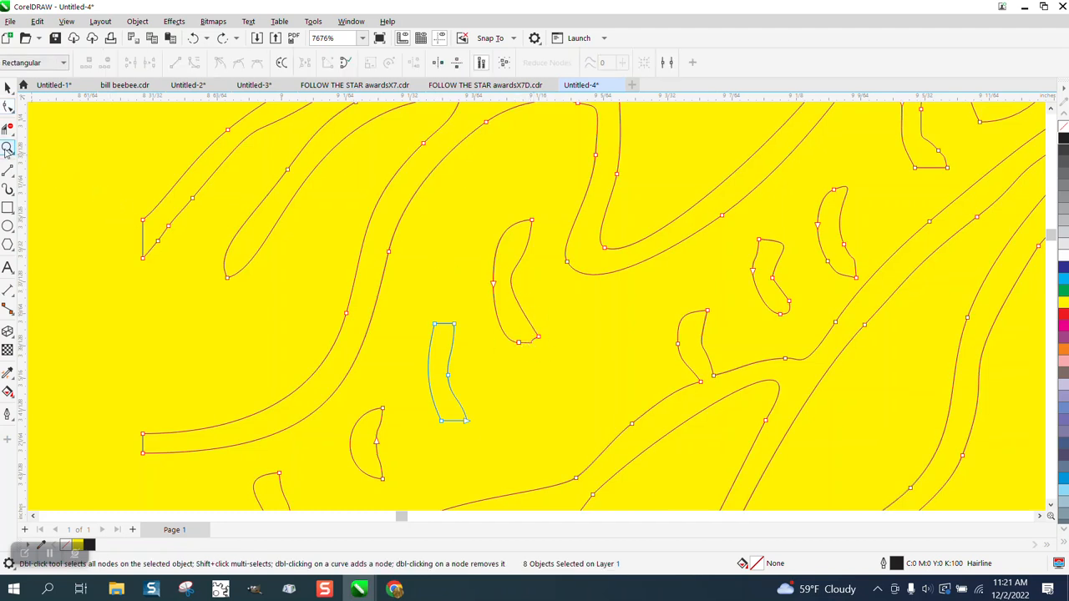
pyautogui.click(6, 147)
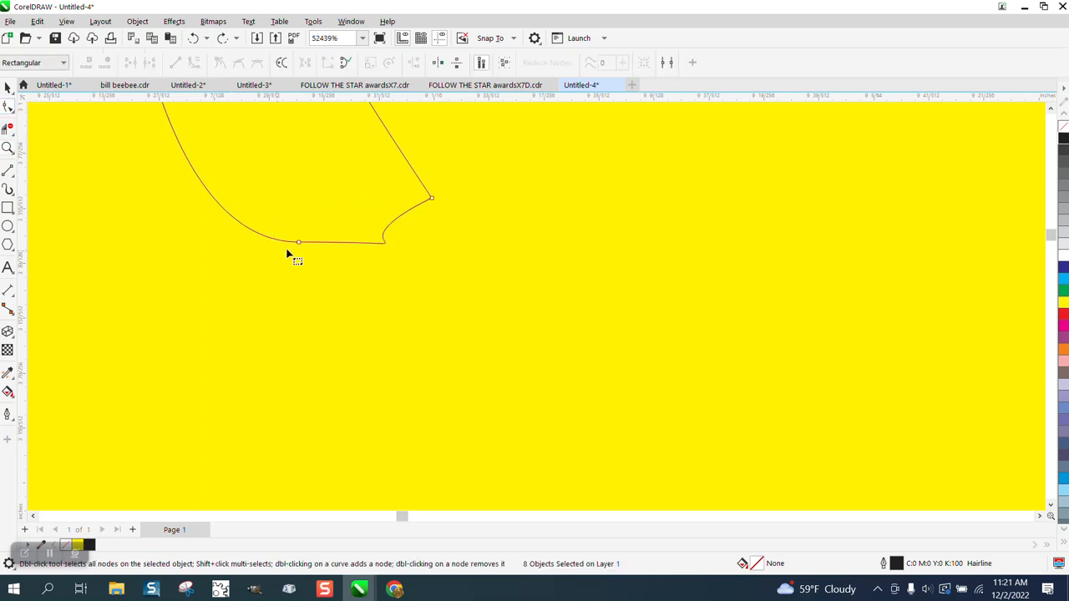
pyautogui.click(297, 241)
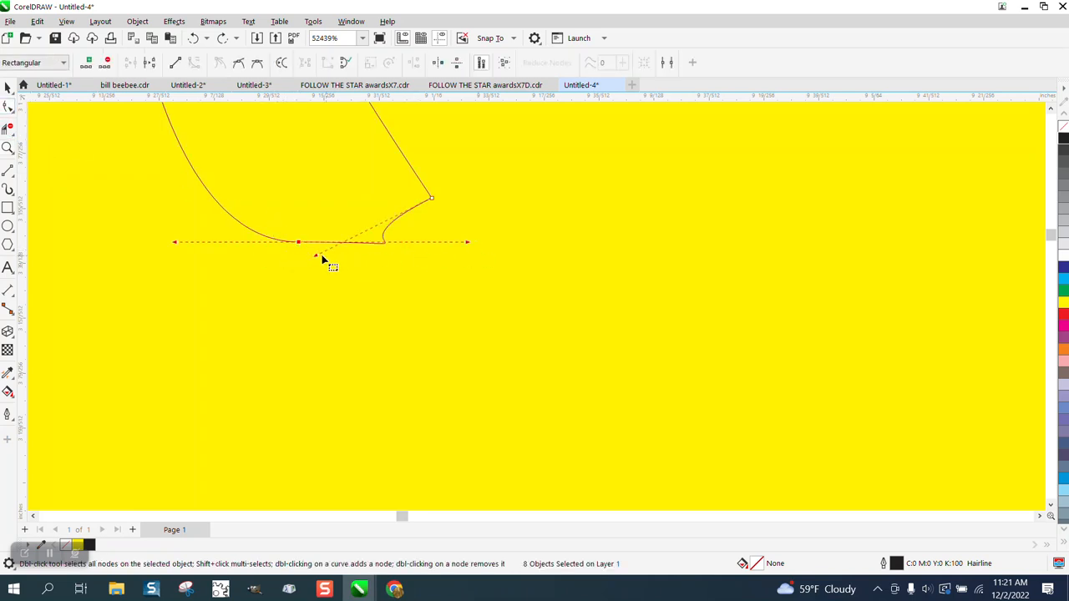
pyautogui.moveTo(320, 257); pyautogui.dragTo(458, 254)
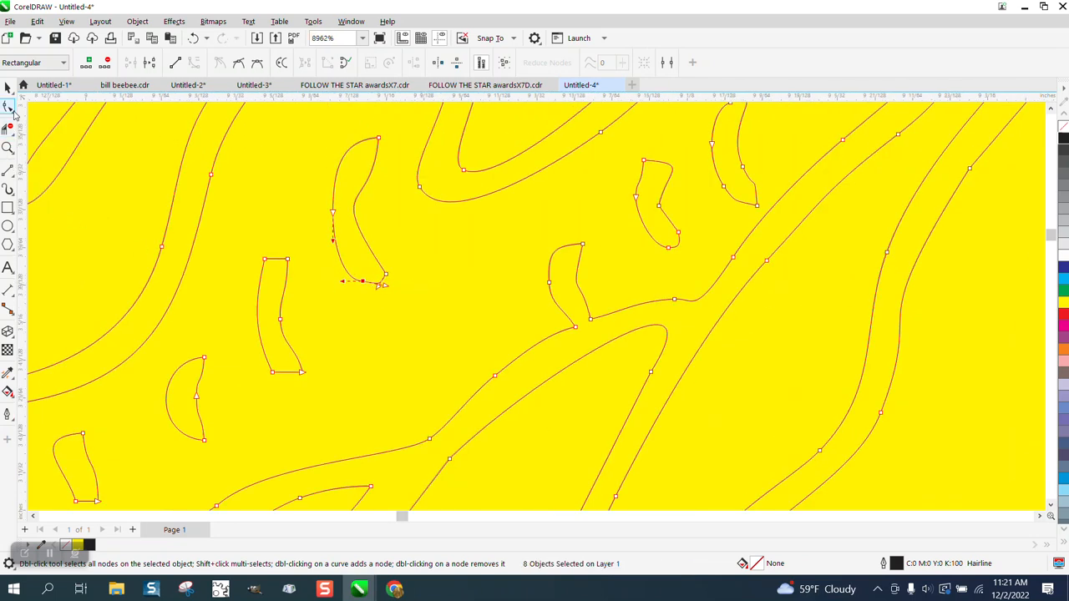
pyautogui.doubleClick(359, 281)
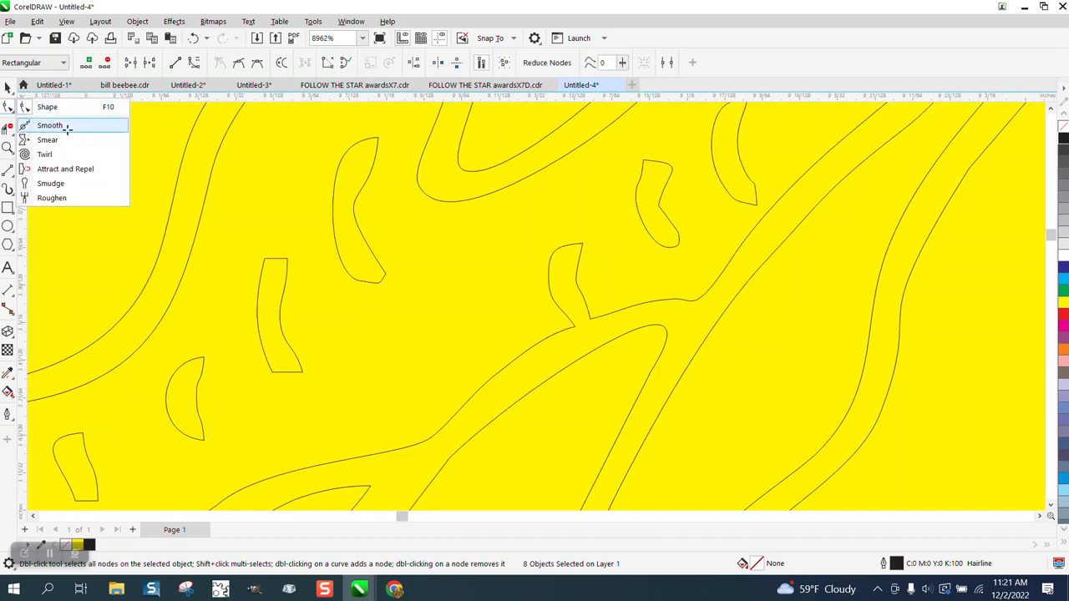
# Brush the crescent fragment and the forked shape with the Smooth tool to round their outlines.
pyautogui.click(50, 126)
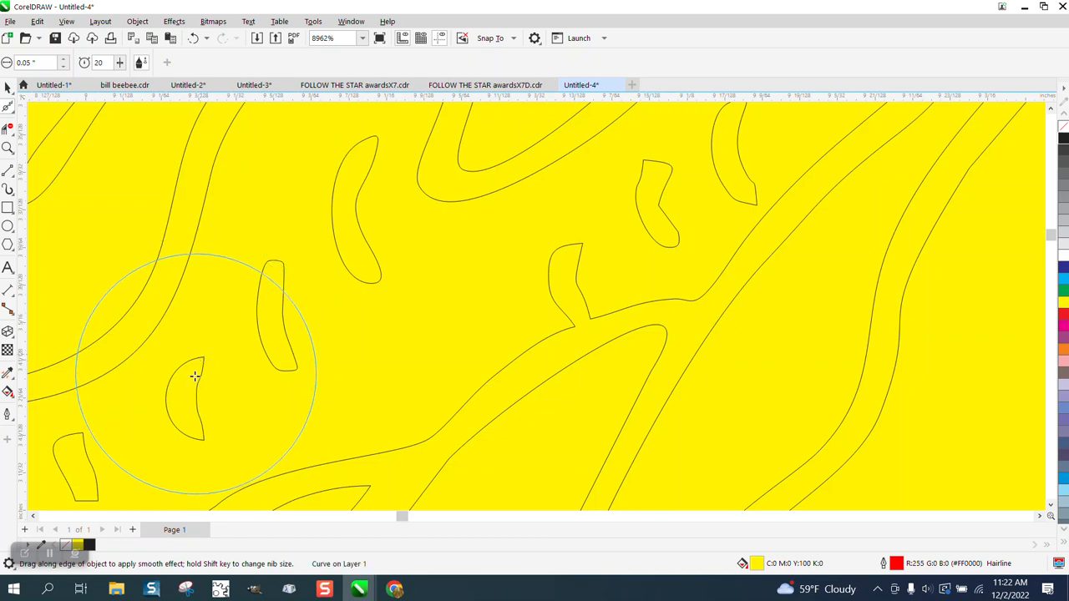
pyautogui.moveTo(197, 376); pyautogui.dragTo(200, 431)
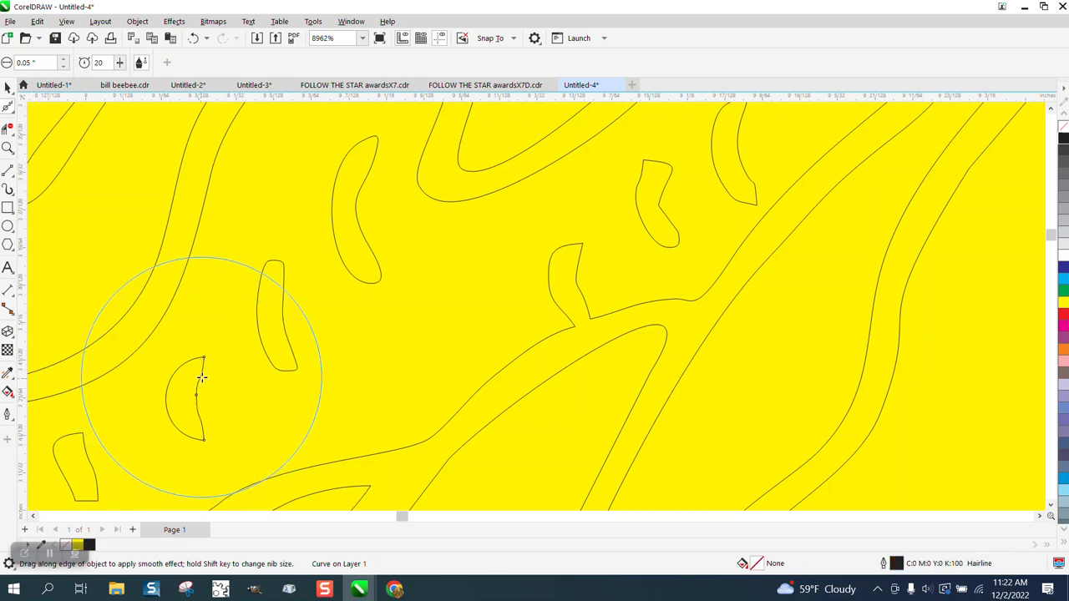
pyautogui.moveTo(504, 365)
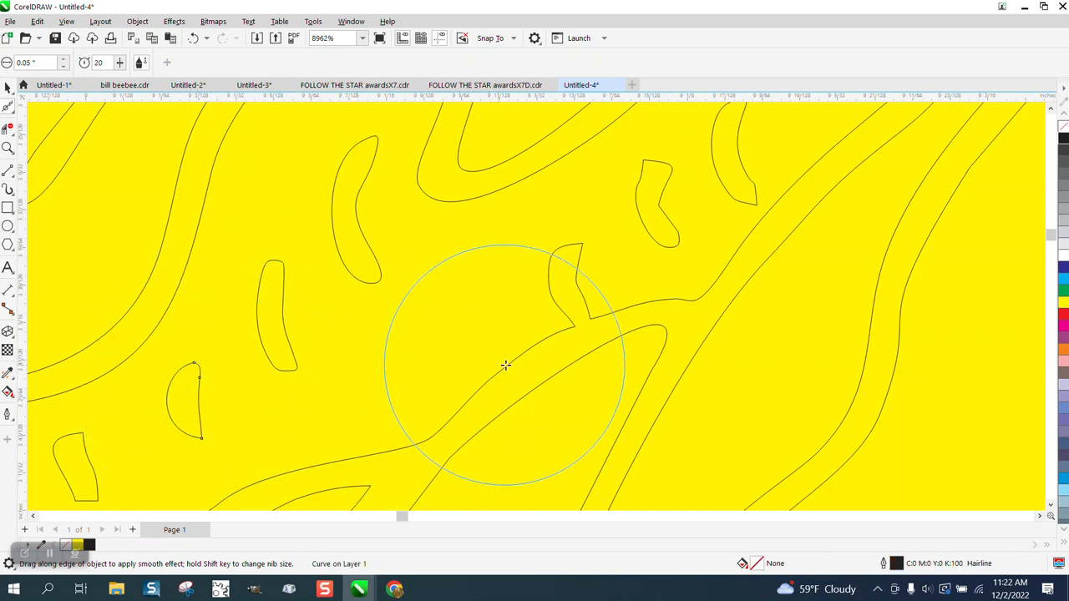
pyautogui.moveTo(504, 364); pyautogui.dragTo(575, 276)
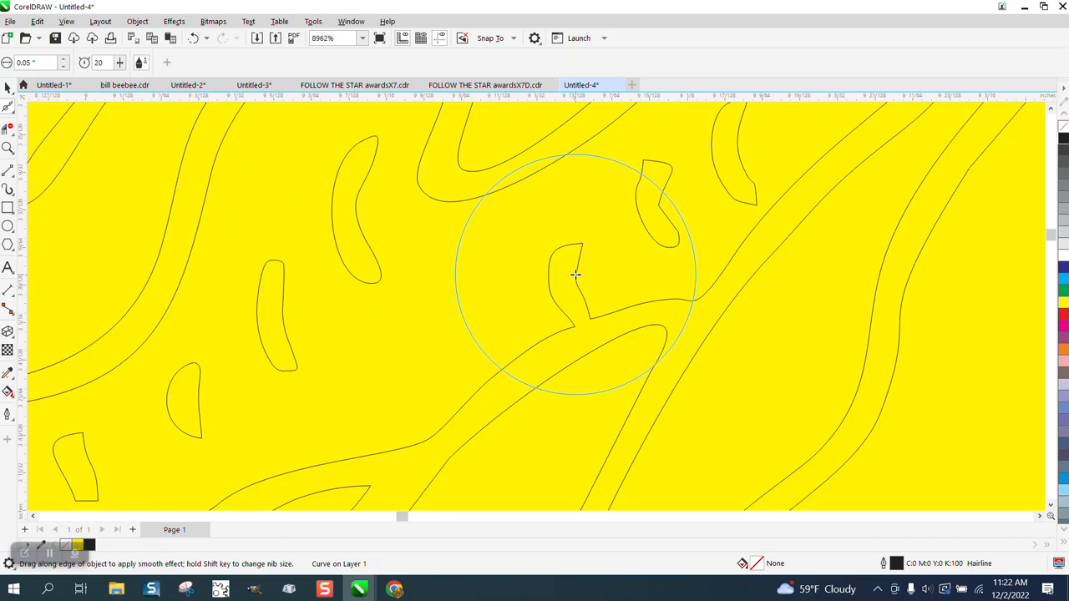
pyautogui.scroll(-3)
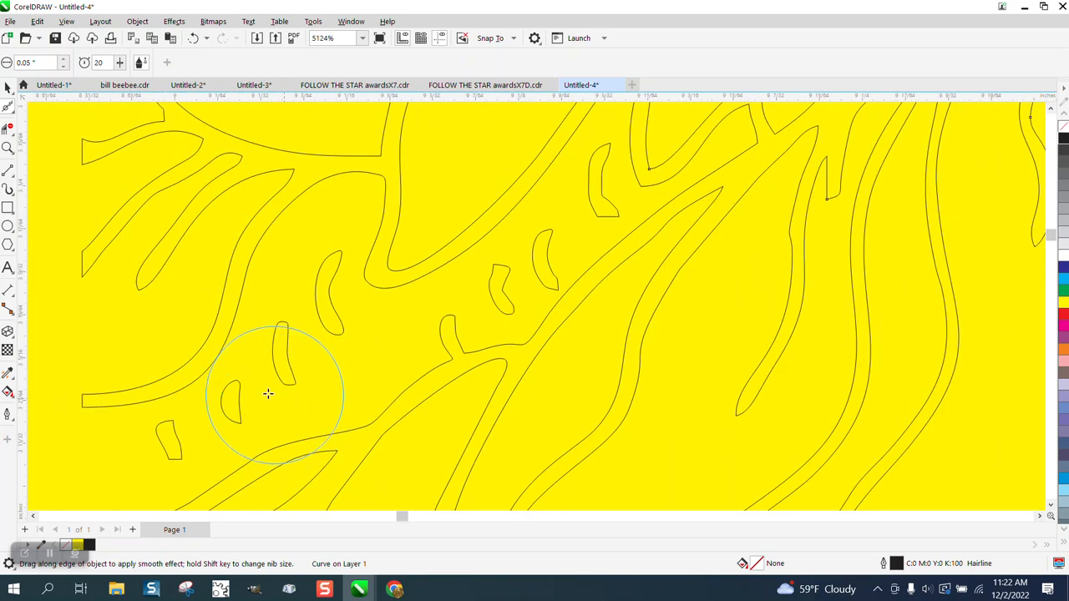
pyautogui.scroll(-3)
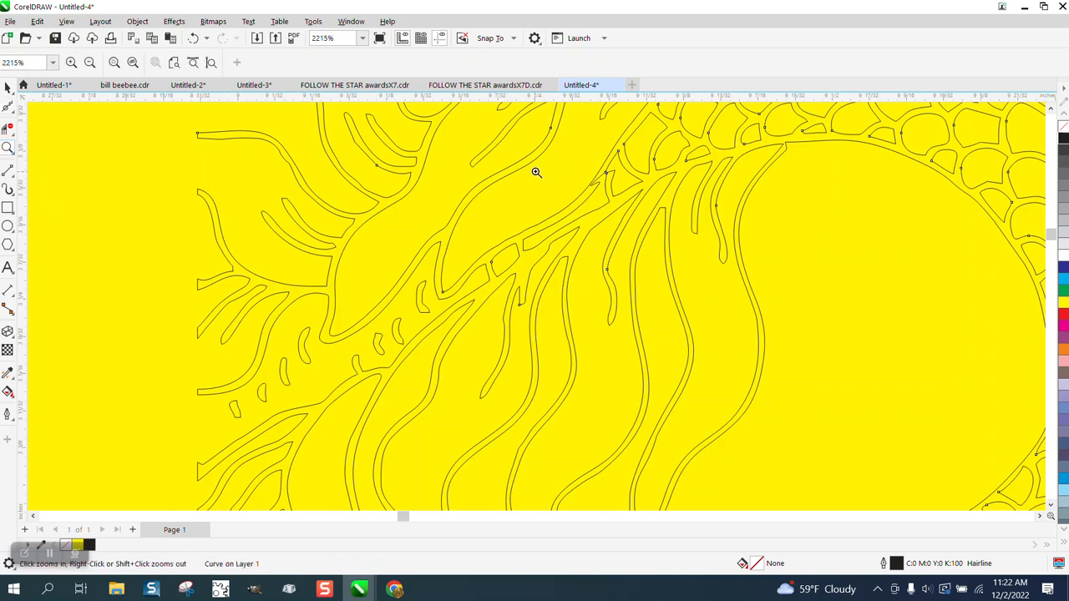
# Reframe the pointed-shapes area and show the traced outline's nodes with the Shape tool.
pyautogui.click(536, 172)
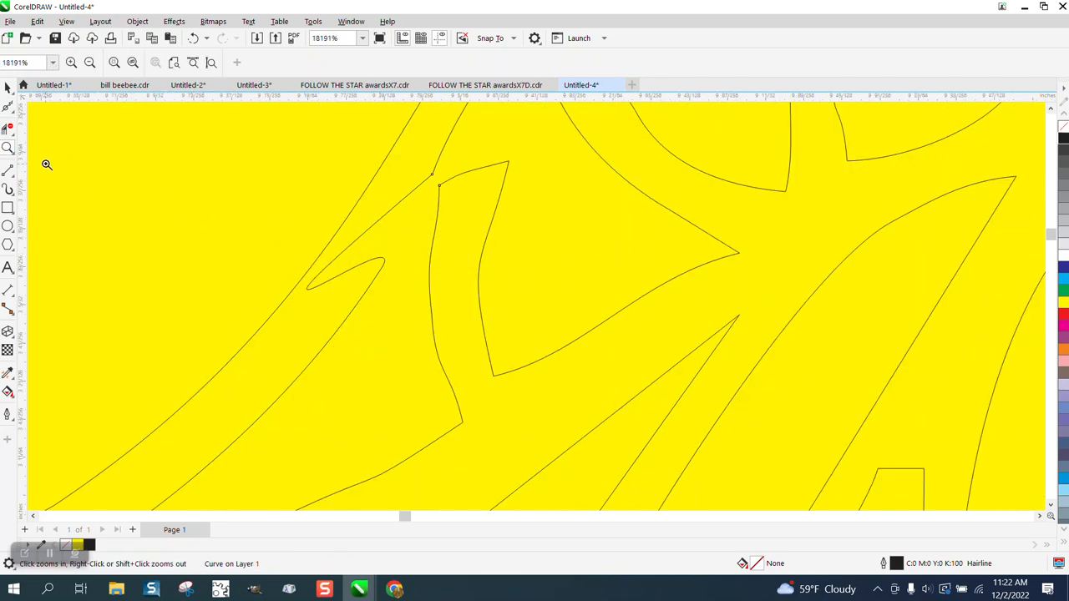
pyautogui.rightClick(401, 267)
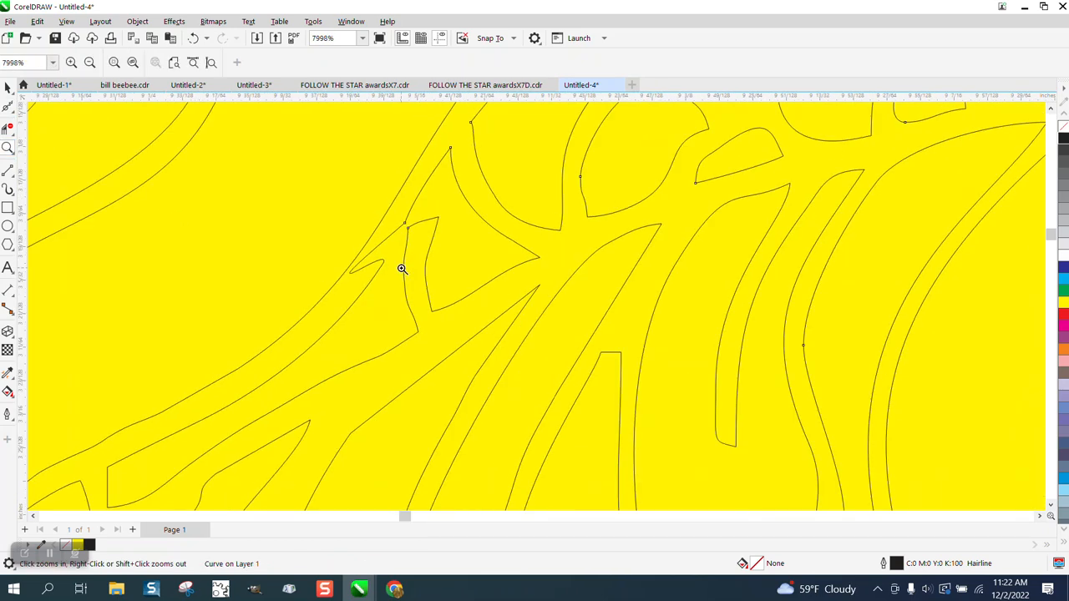
pyautogui.moveTo(13, 124)
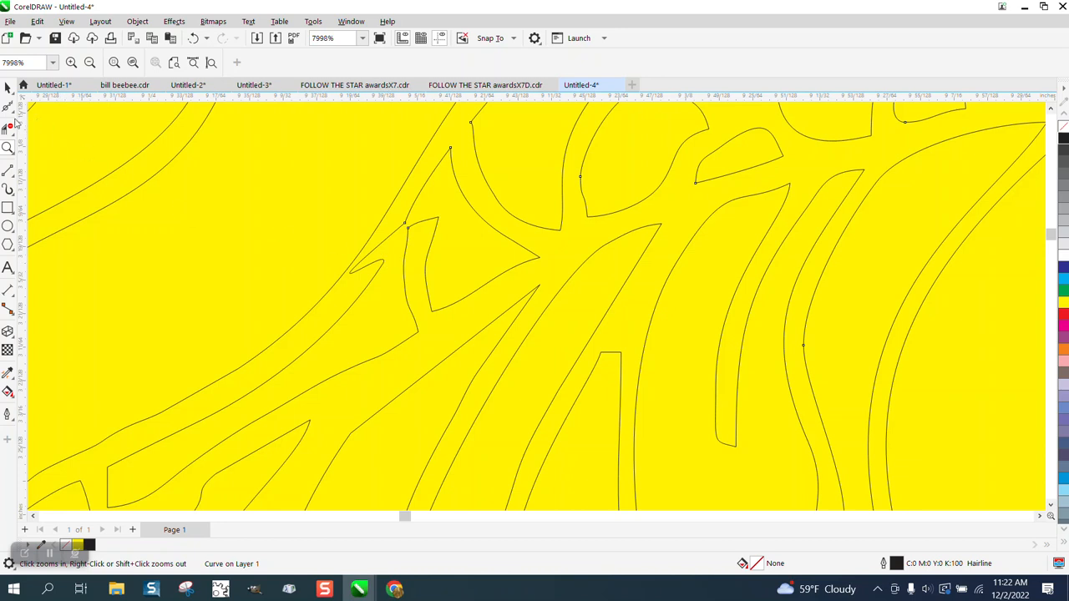
pyautogui.click(8, 107)
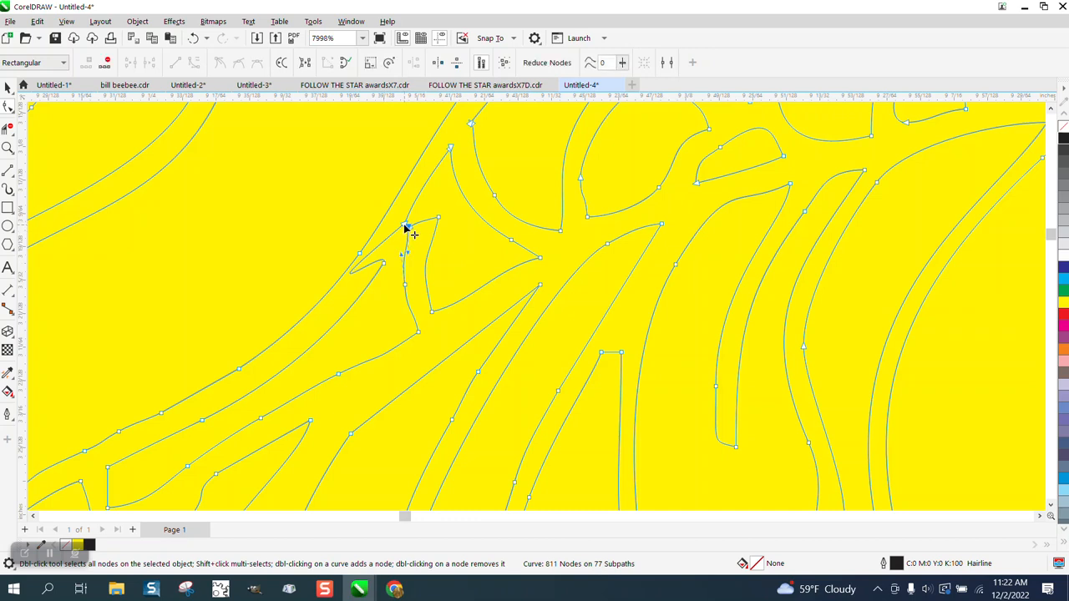
# Delete the stray node at the sharp spike and another nearby node from the dragon curve.
pyautogui.rightClick(404, 227)
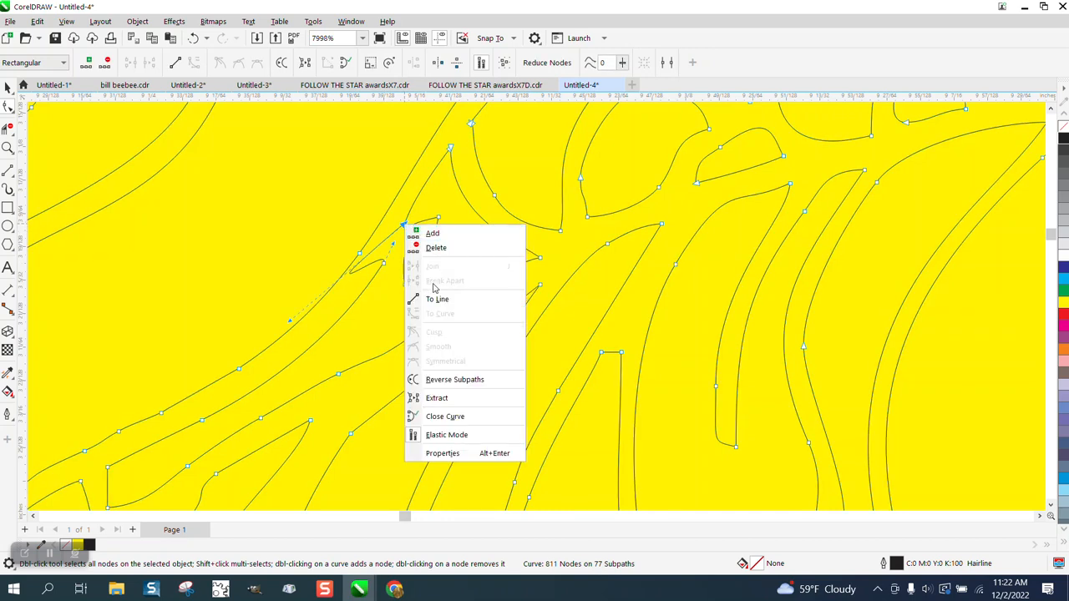
pyautogui.moveTo(433, 234)
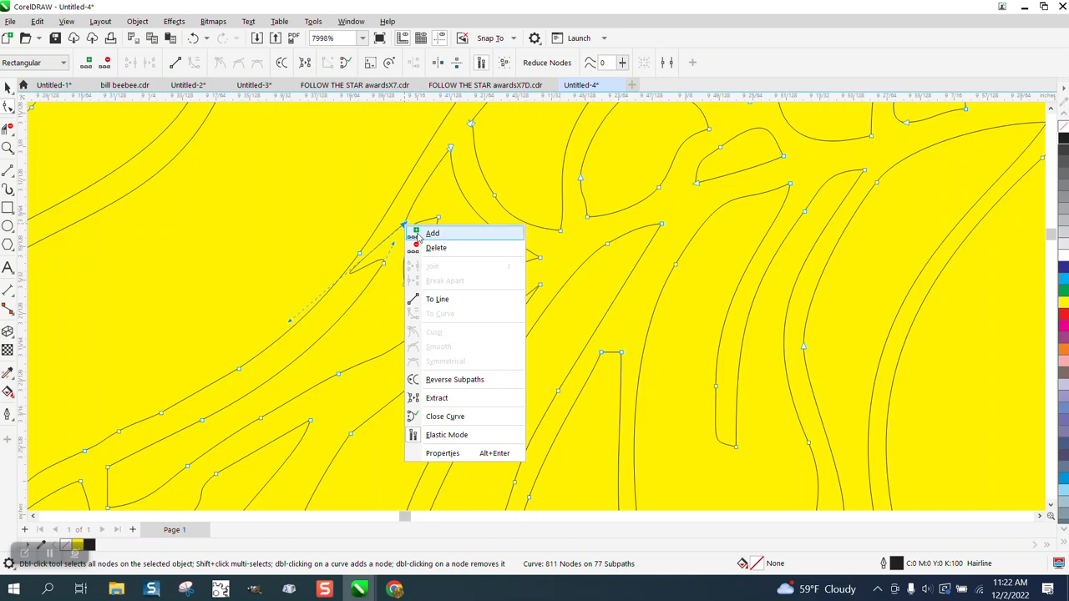
pyautogui.click(436, 248)
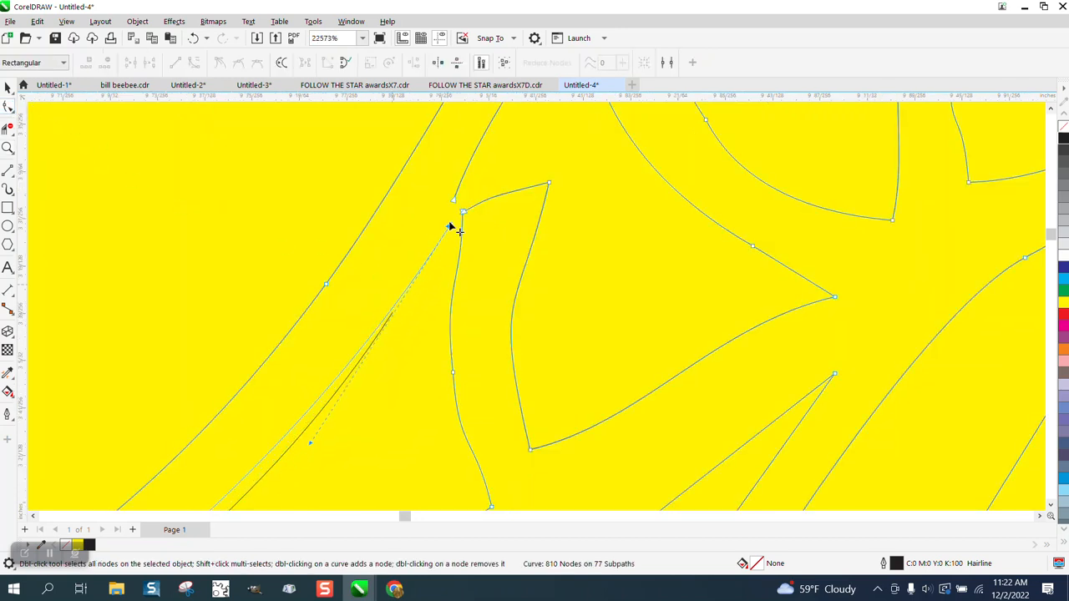
pyautogui.doubleClick(454, 209)
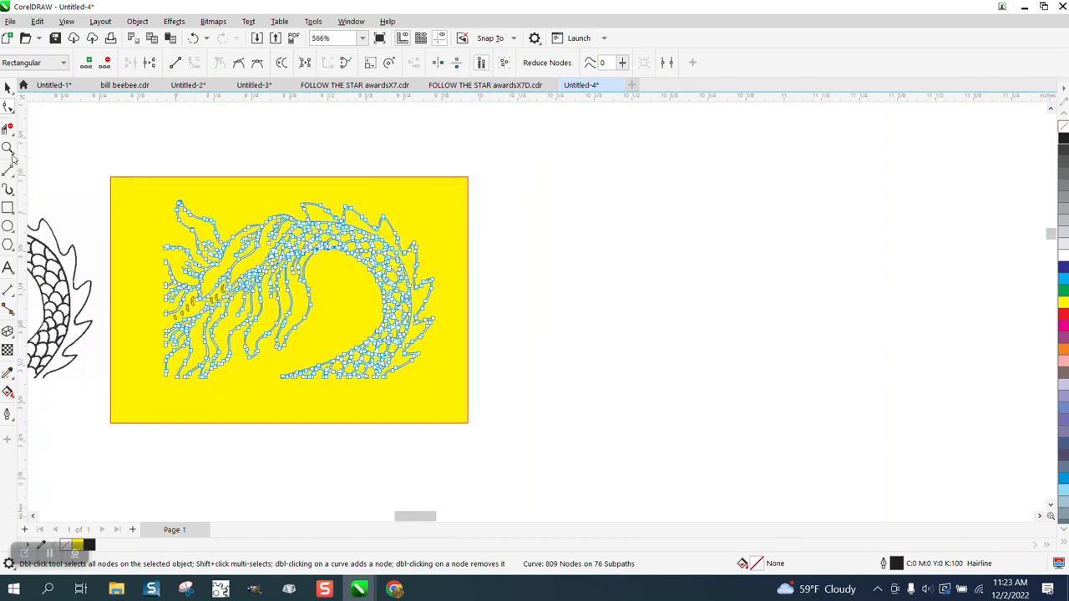
# Fill the dragon's traced outlines solid black with Smart Fill to preview the carving.
pyautogui.click(7, 147)
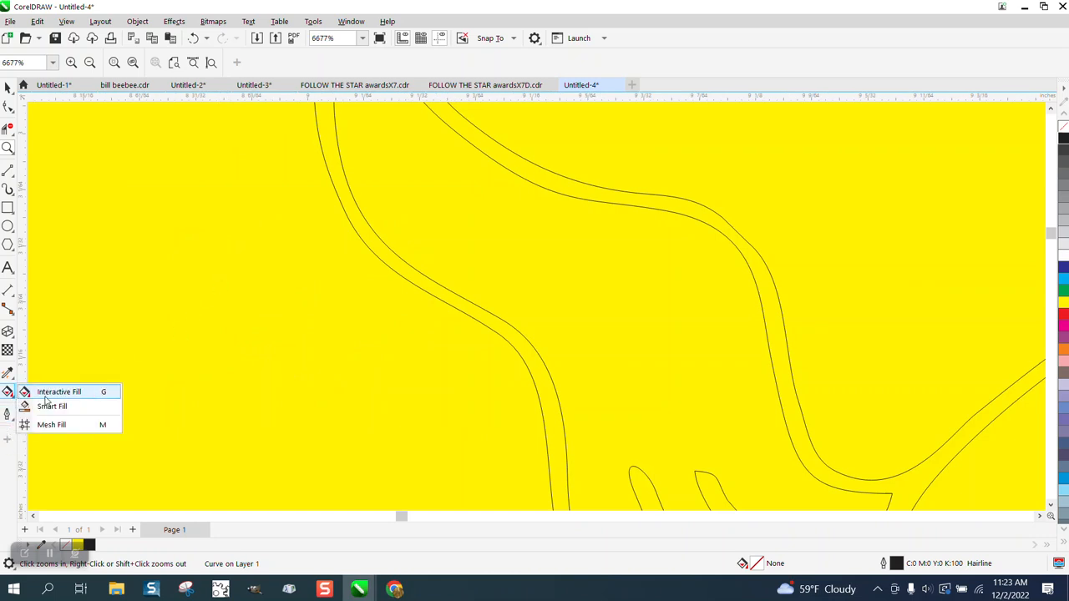
pyautogui.click(52, 406)
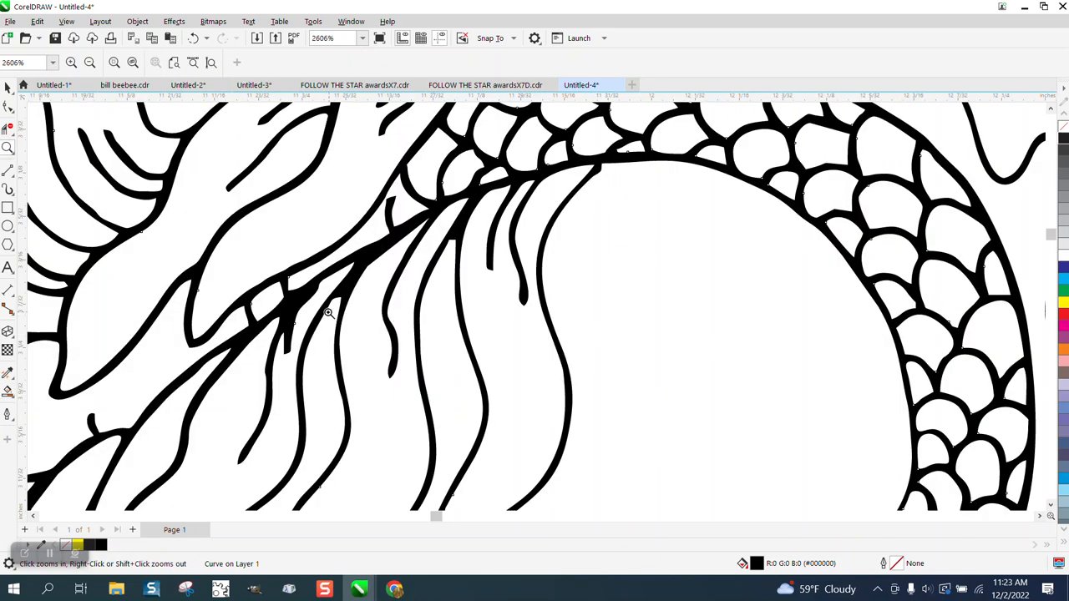
pyautogui.click(328, 314)
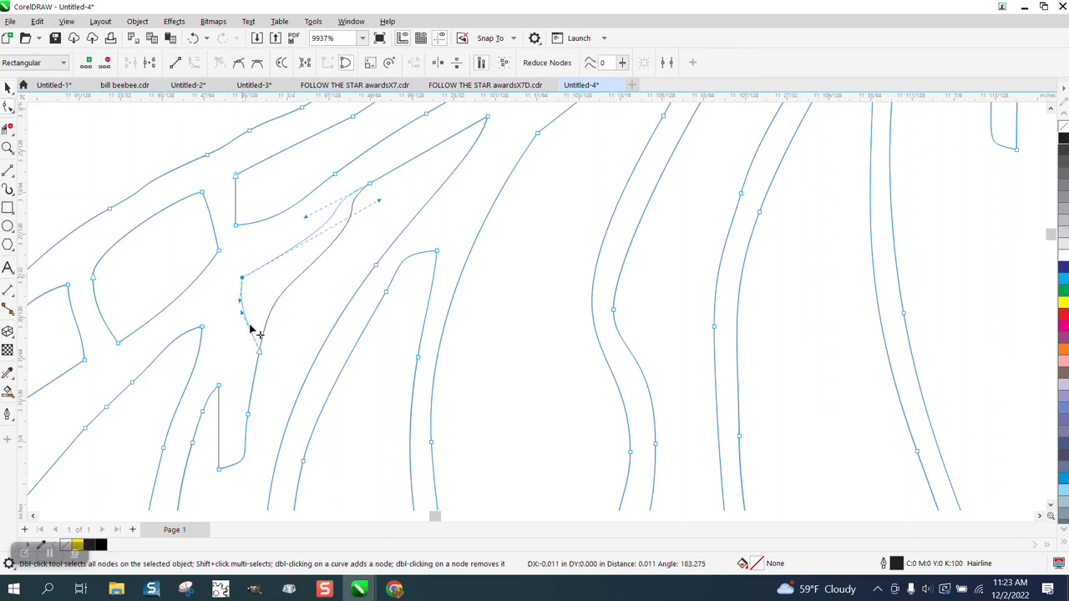
# Delete stray nodes on the neck strands and smooth the strand tip, leaving 800 nodes on 76 subpaths.
pyautogui.click(271, 357)
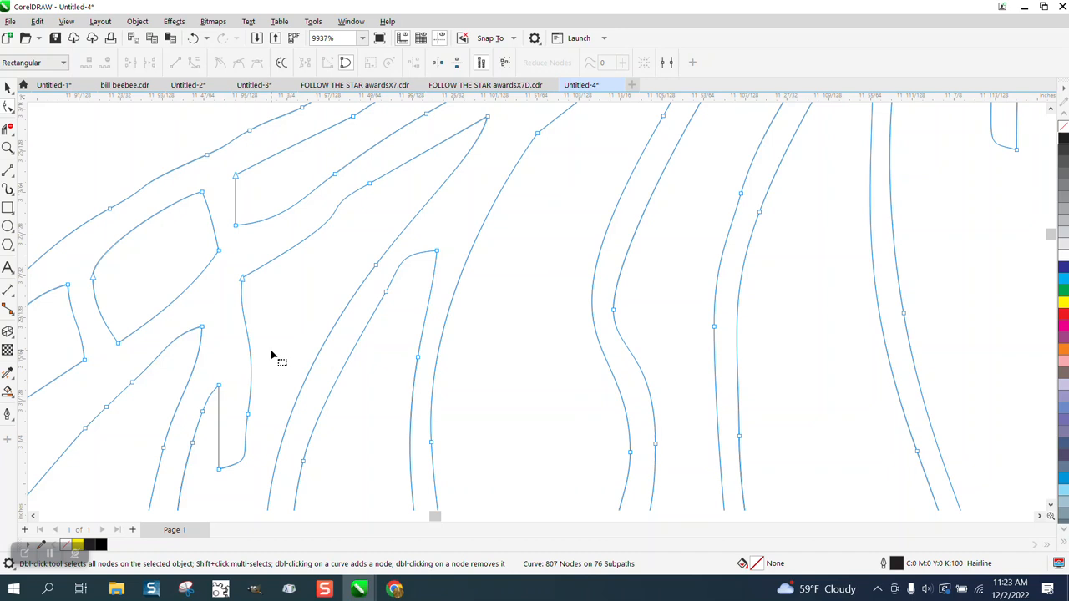
pyautogui.moveTo(209, 417)
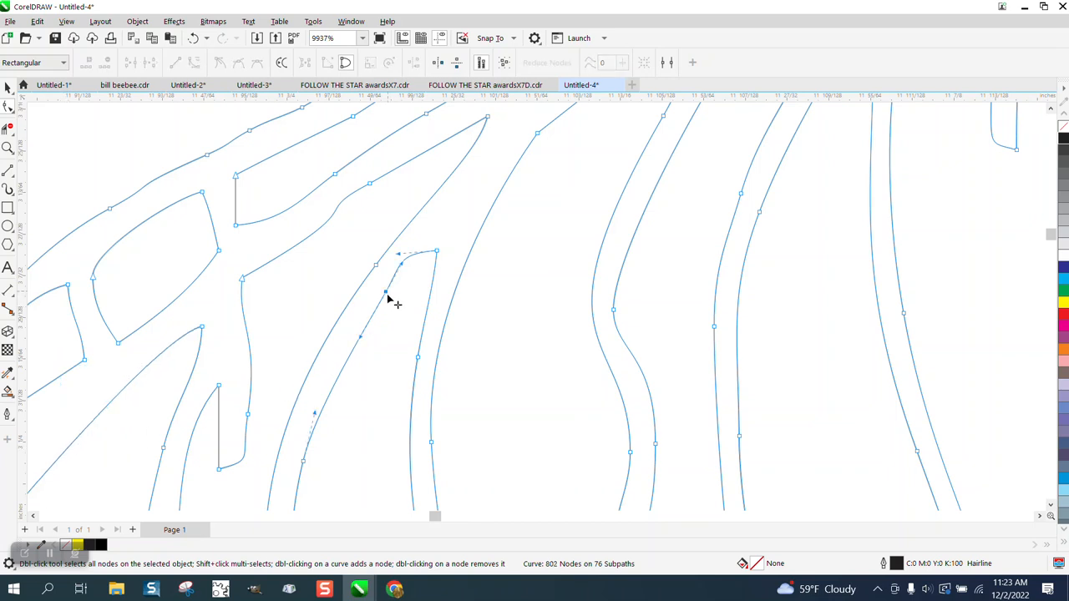
pyautogui.doubleClick(388, 292)
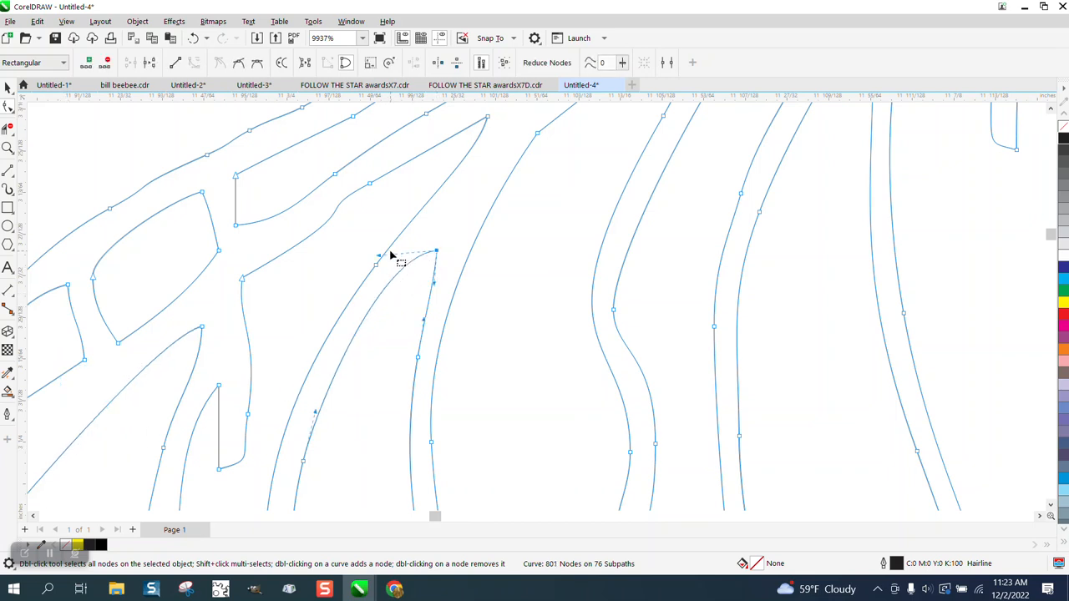
pyautogui.moveTo(376, 264); pyautogui.dragTo(304, 264)
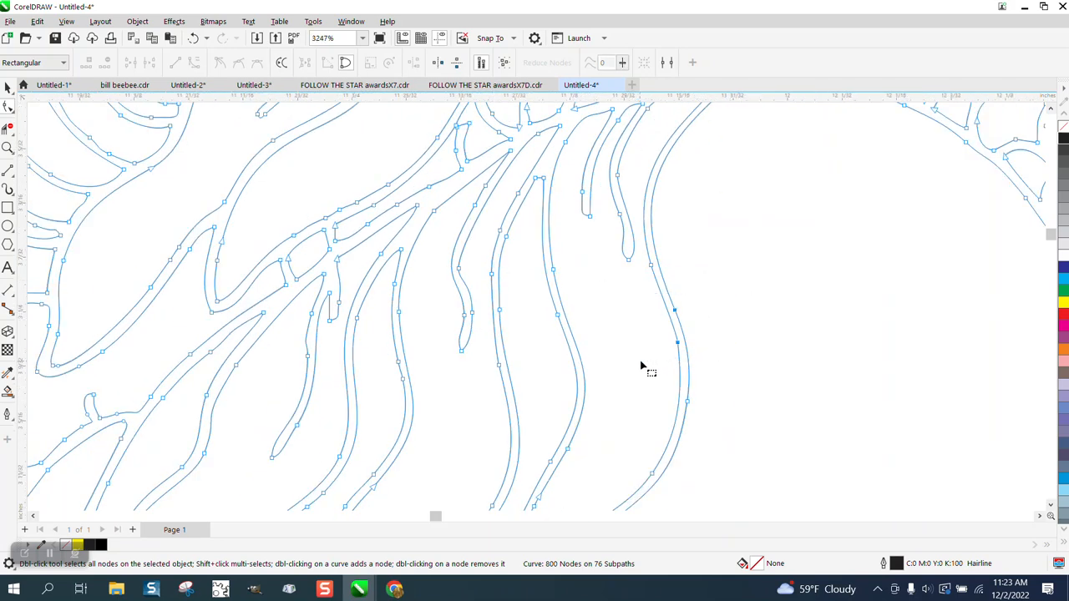
pyautogui.click(194, 37)
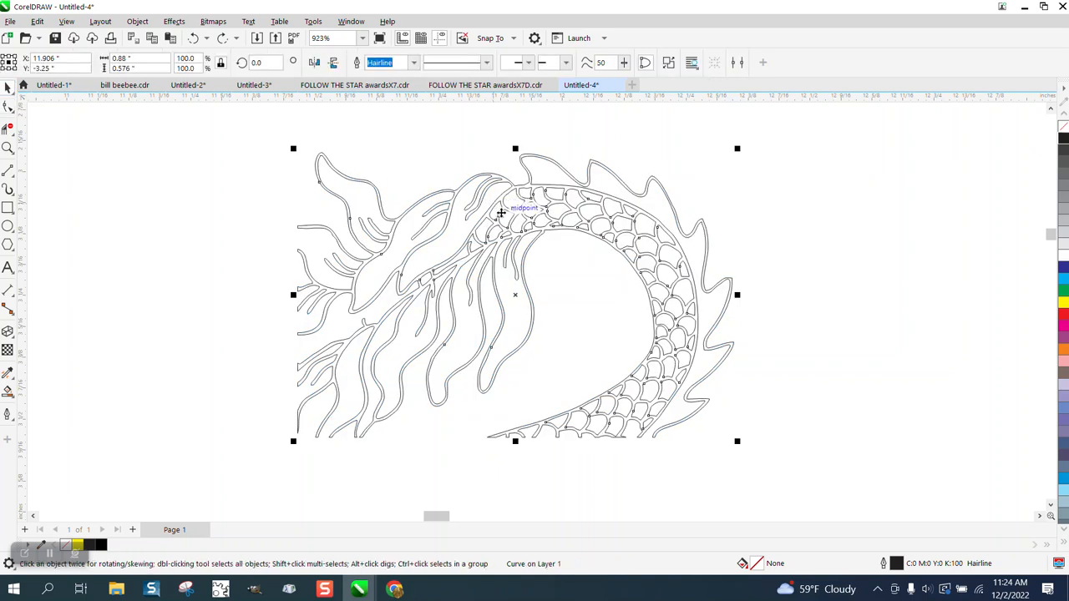
pyautogui.moveTo(287, 383)
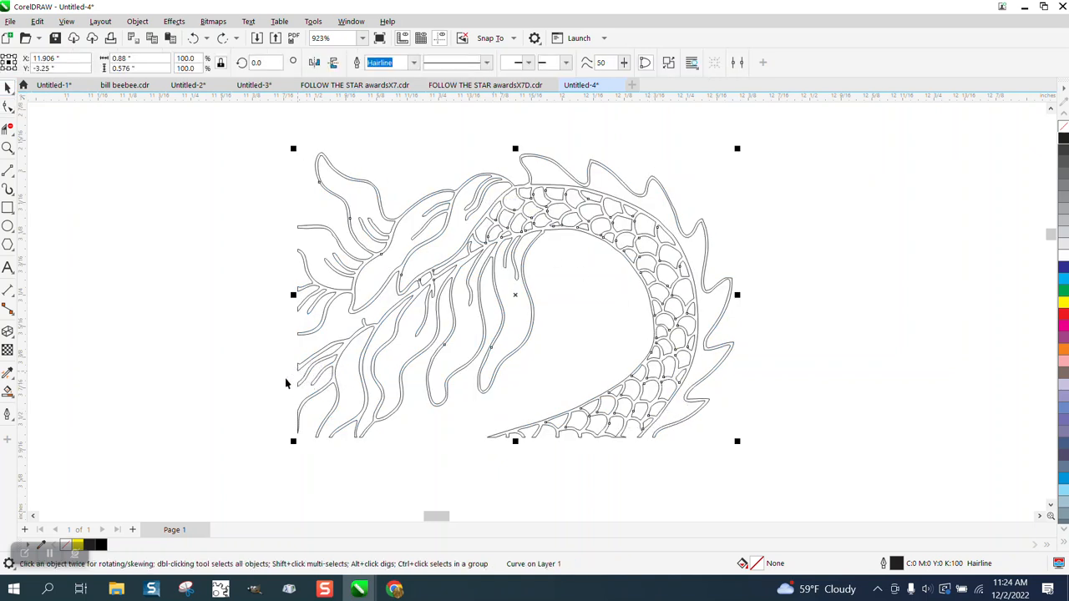
pyautogui.moveTo(592, 434)
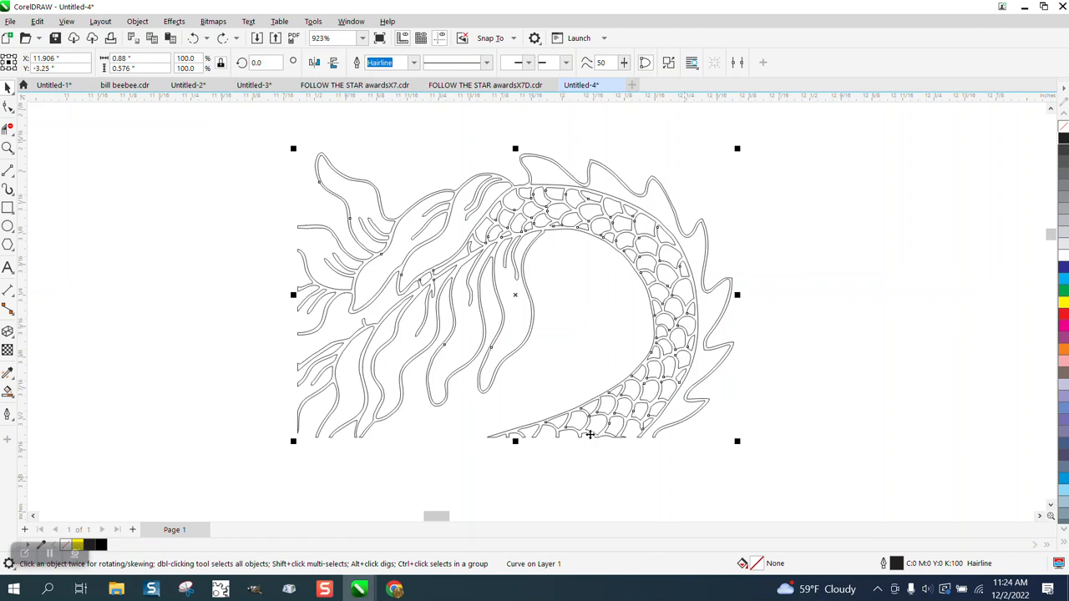
pyautogui.moveTo(117, 211)
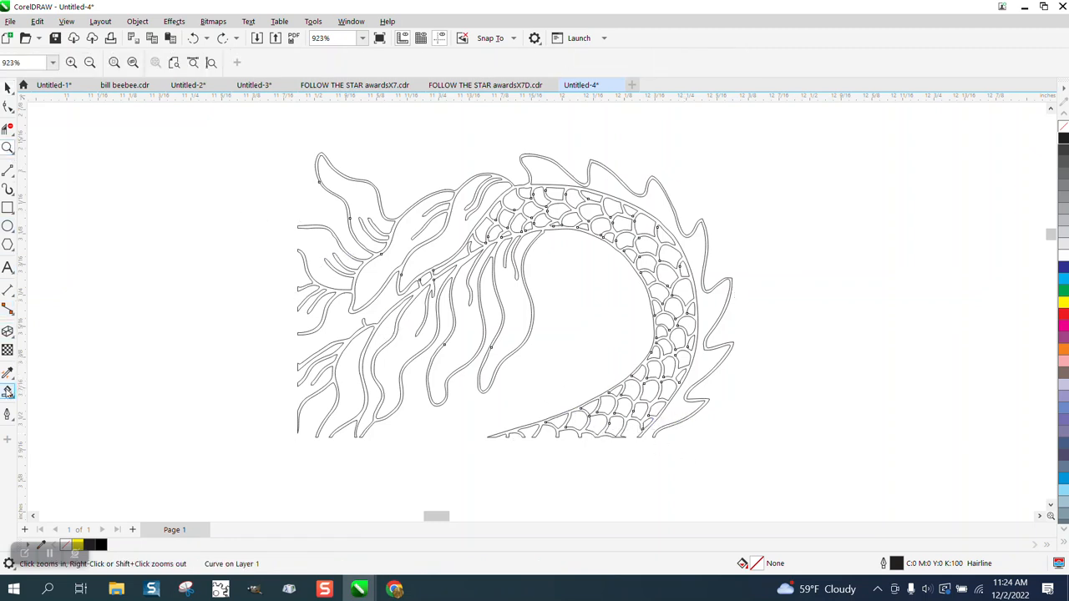
# Fill the dragon outlines solid black with Smart Fill and zoom in on the neck.
pyautogui.click(7, 391)
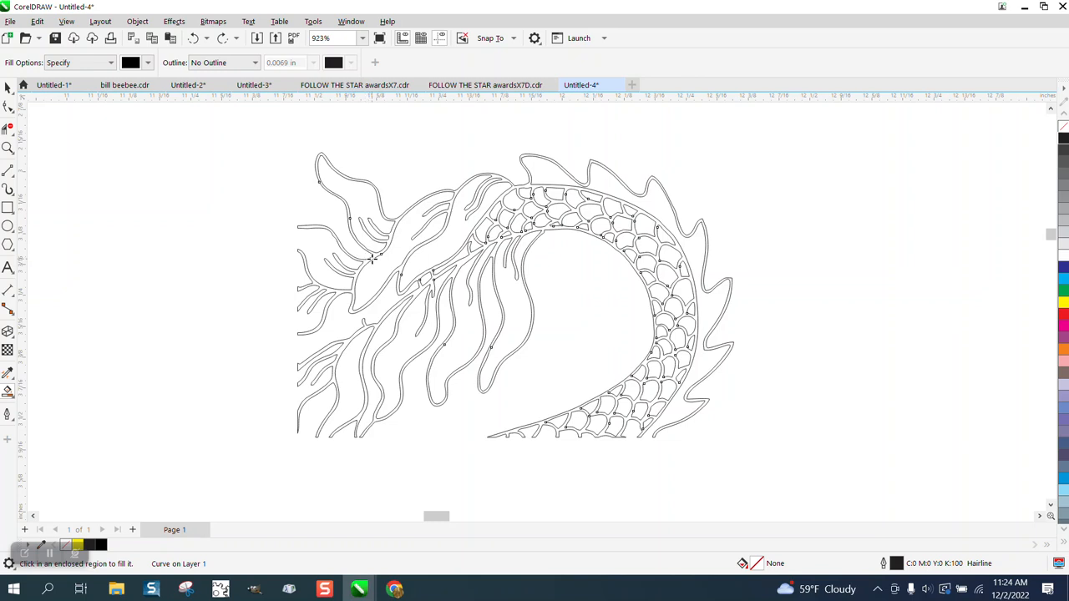
pyautogui.moveTo(375, 257)
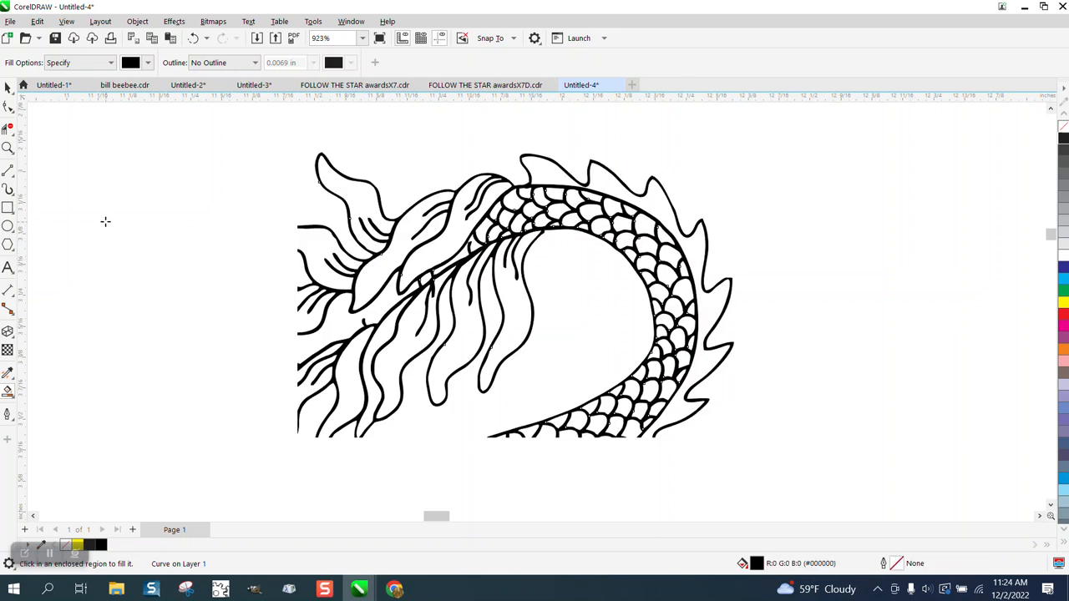
pyautogui.click(7, 147)
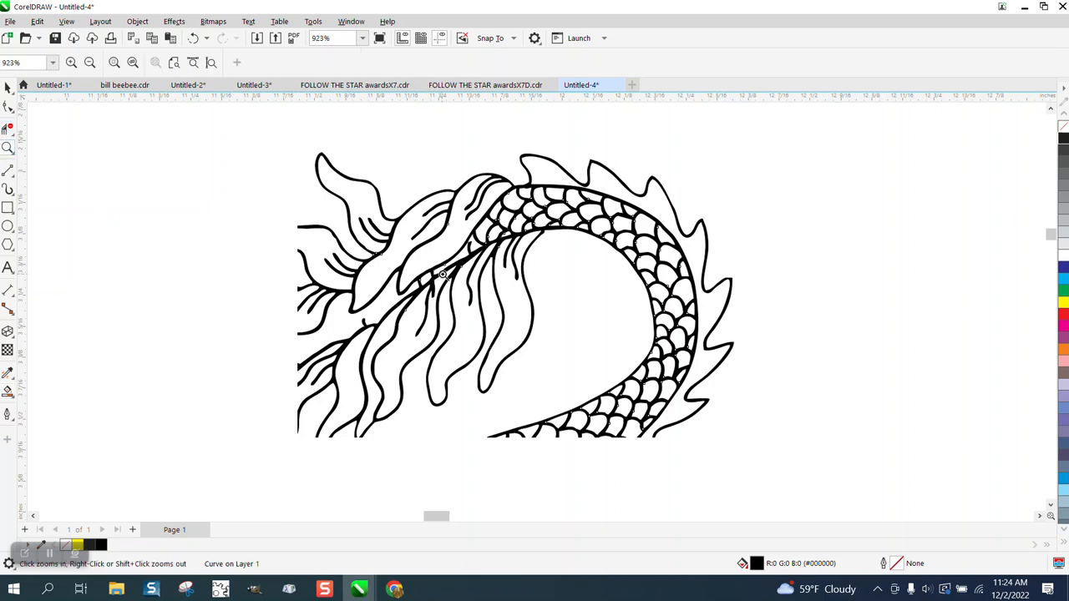
pyautogui.click(443, 274)
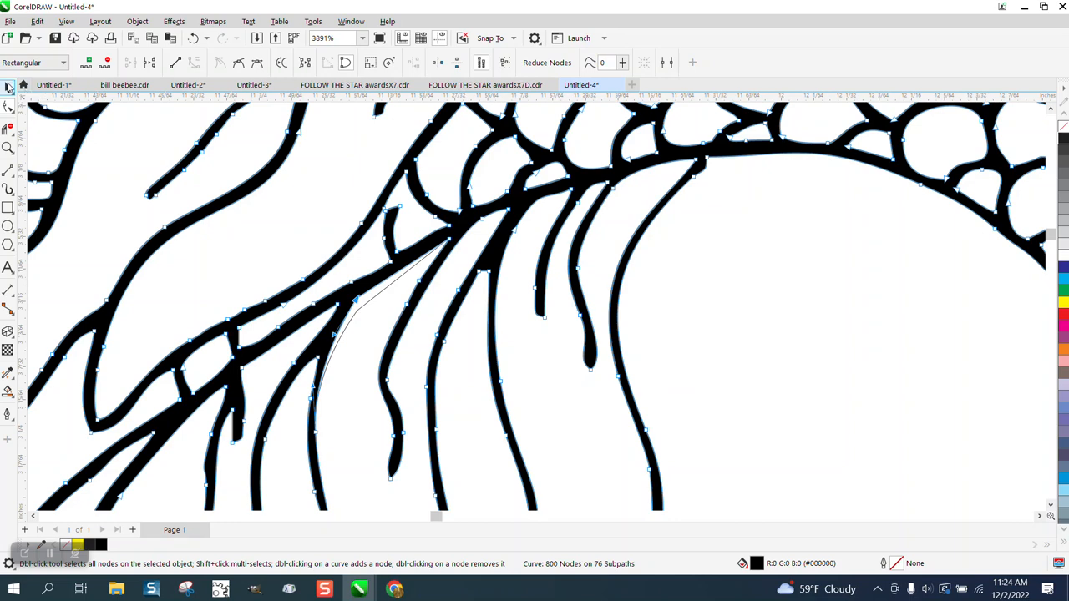
# Remove the black Smart Fill preview and return the dragon to plain outlines.
pyautogui.click(10, 86)
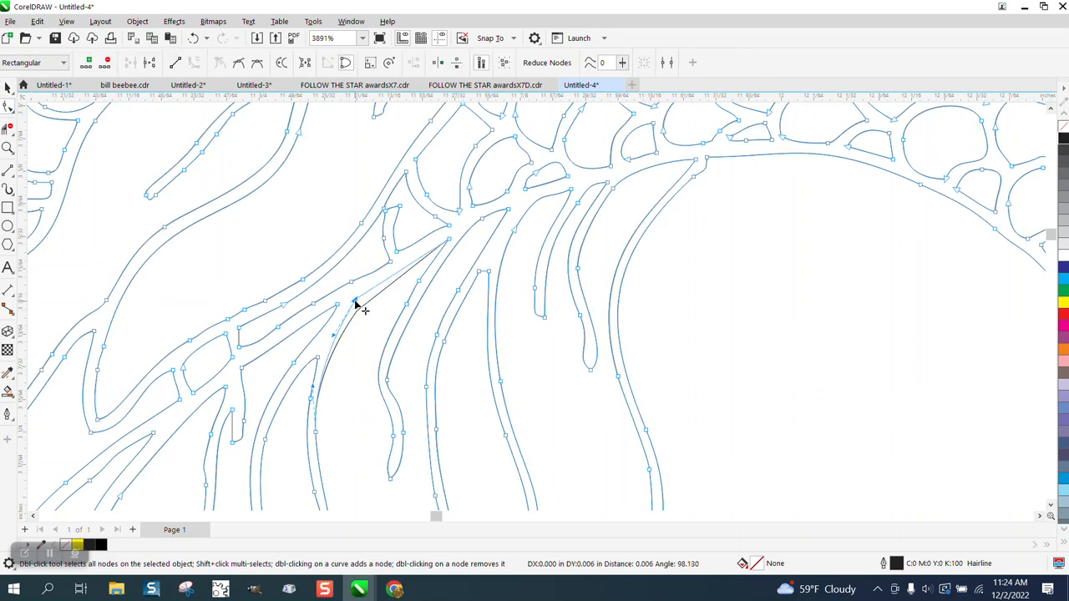
pyautogui.click(354, 304)
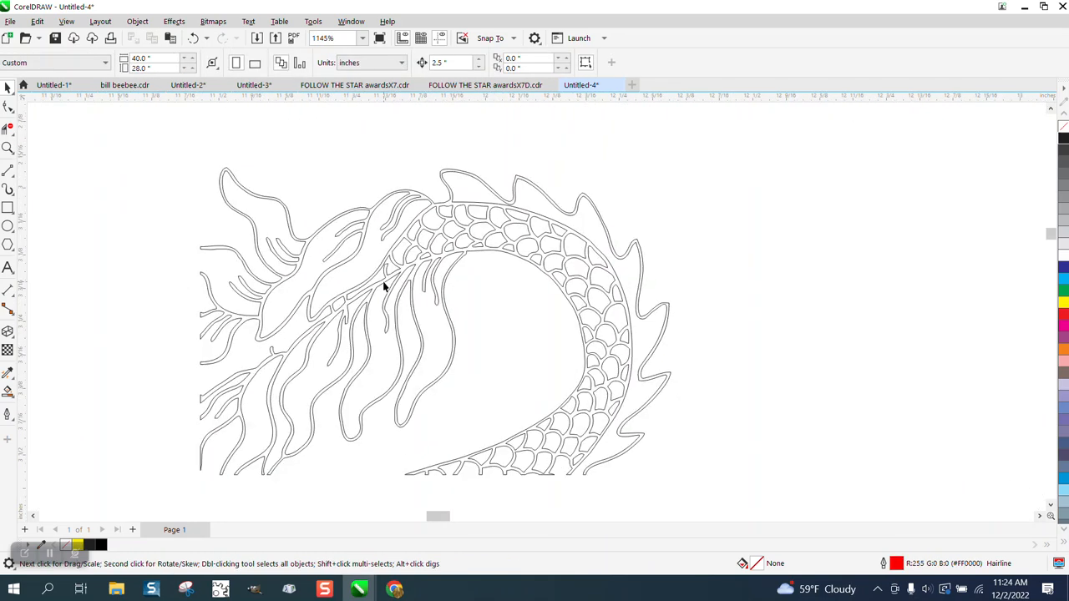
pyautogui.scroll(-3)
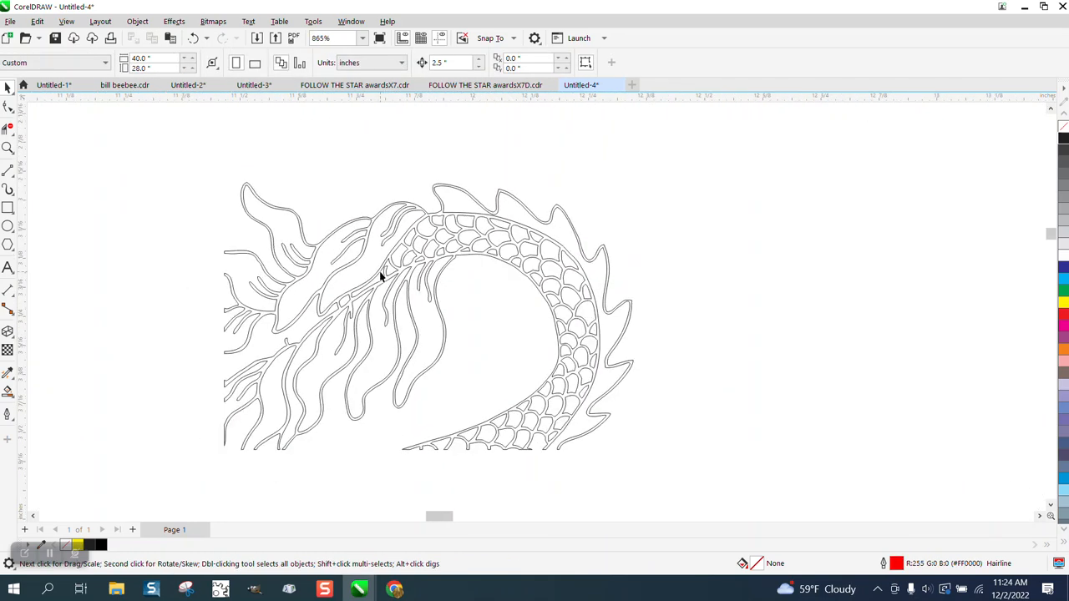